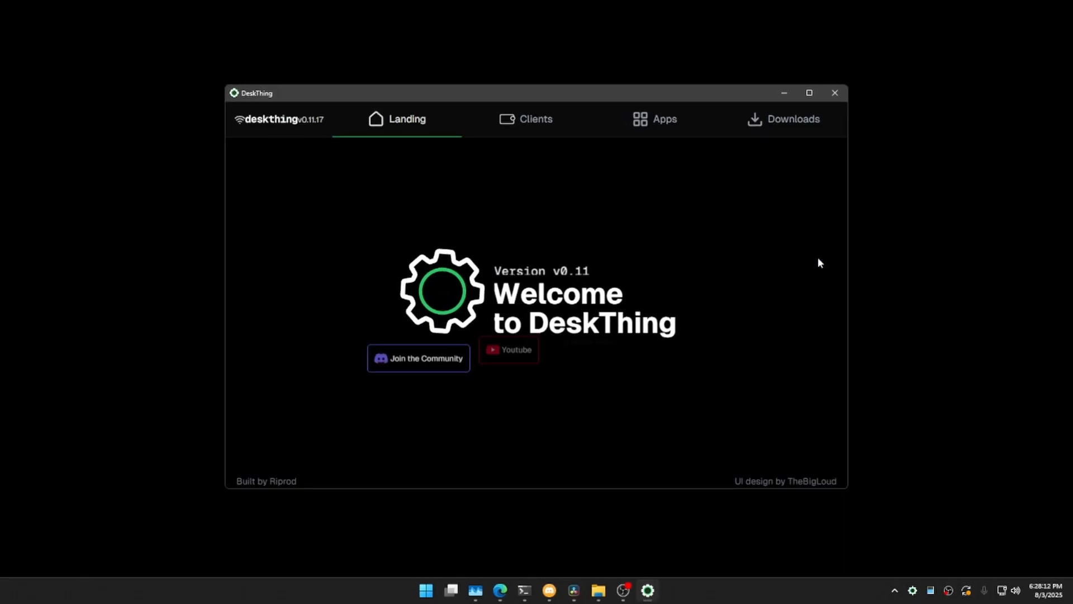
# Step: Check the connected Lite Client, then view the installed apps list showing Spotify App
pyautogui.click(536, 118)
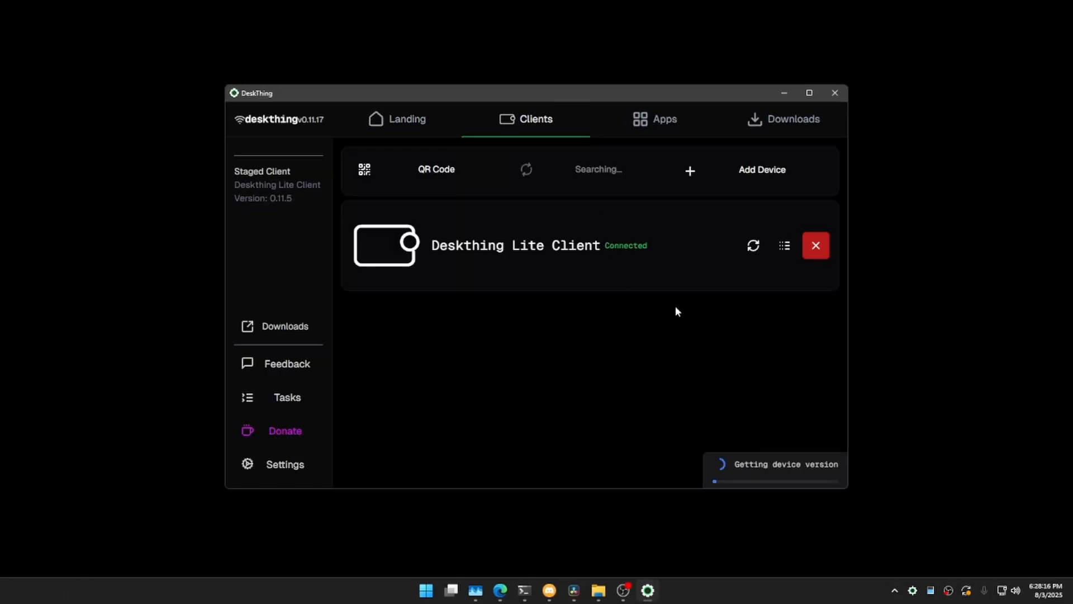
pyautogui.click(663, 119)
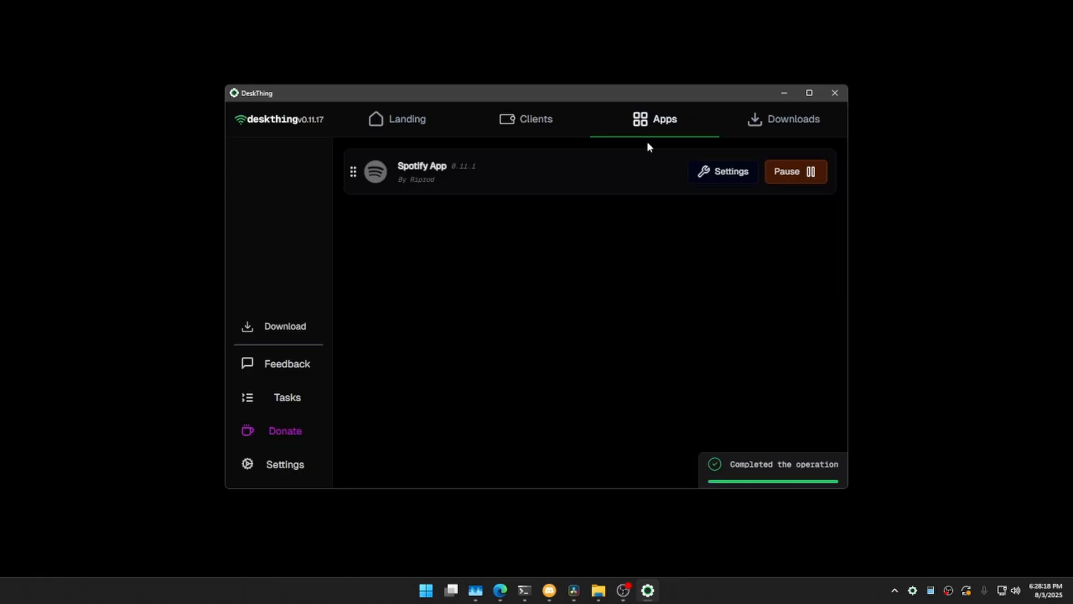
pyautogui.moveTo(610, 314)
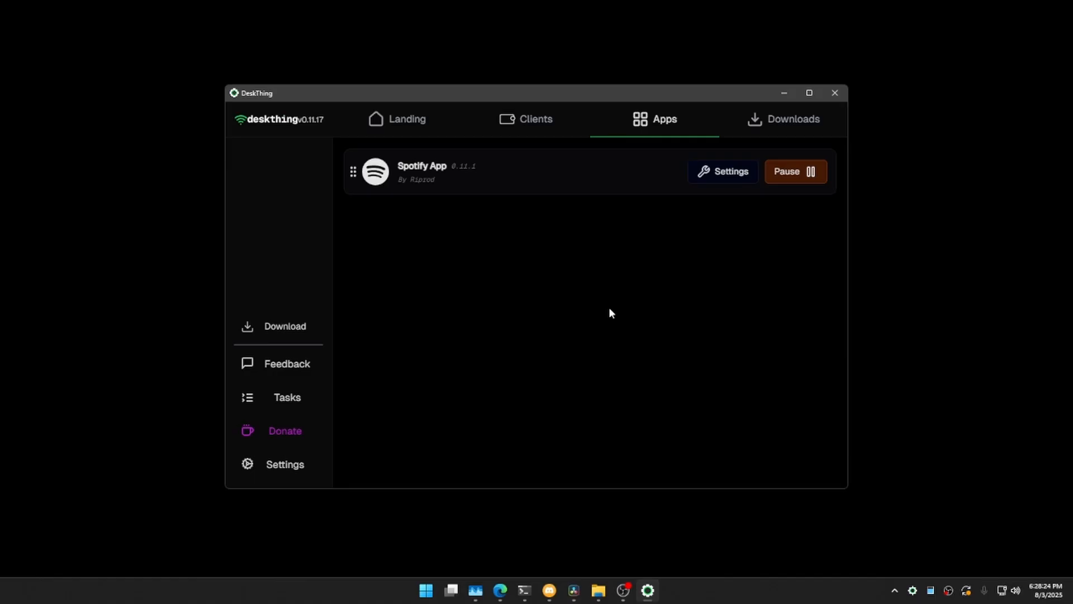
pyautogui.moveTo(678, 253)
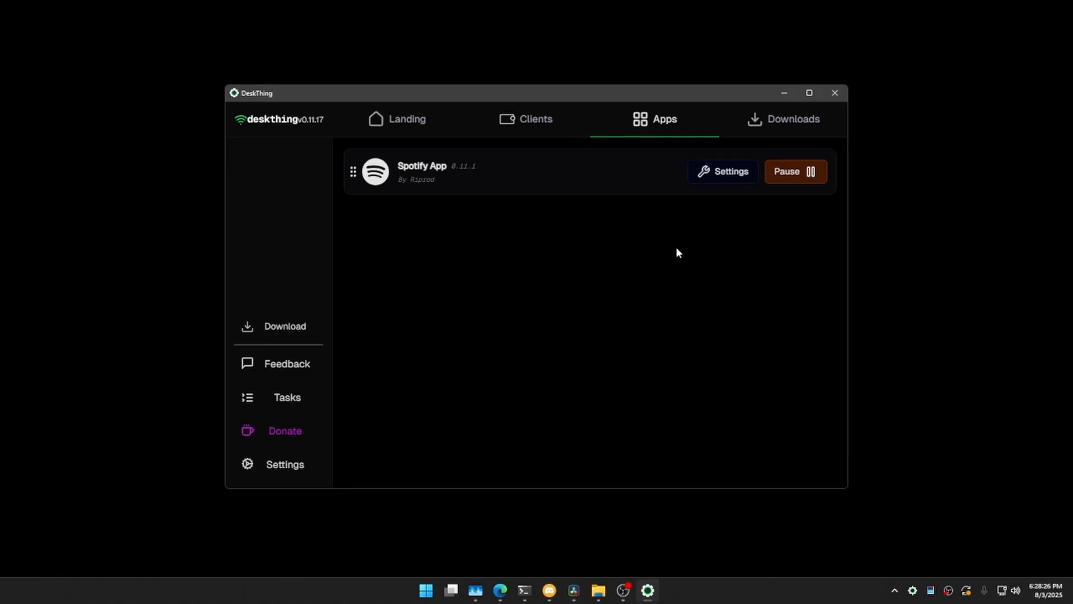
# Step: Open the Downloads catalog and refresh its list of available apps
pyautogui.click(784, 119)
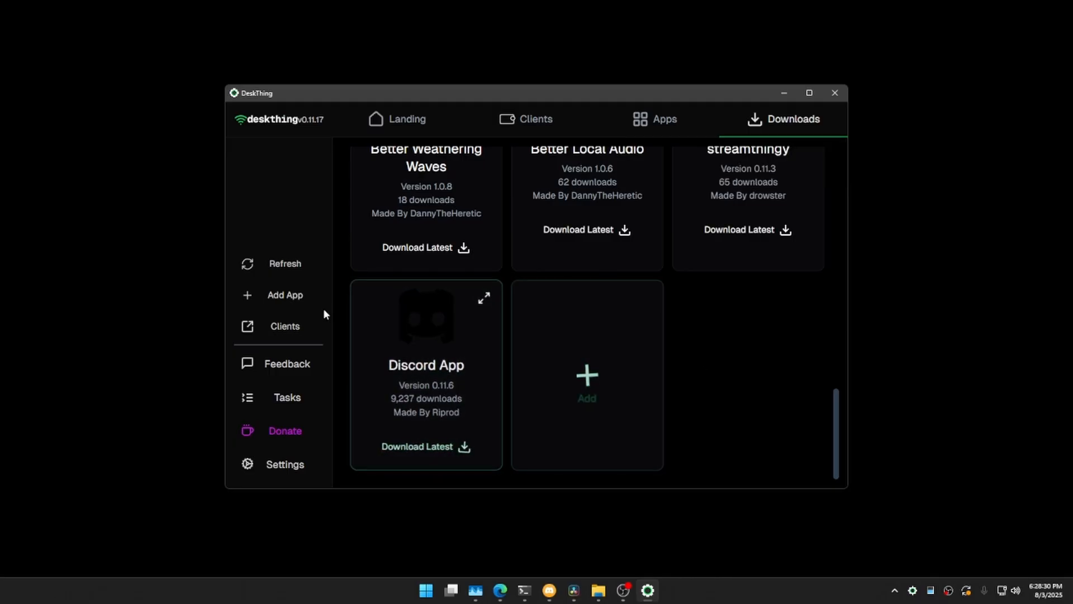
pyautogui.moveTo(312, 286)
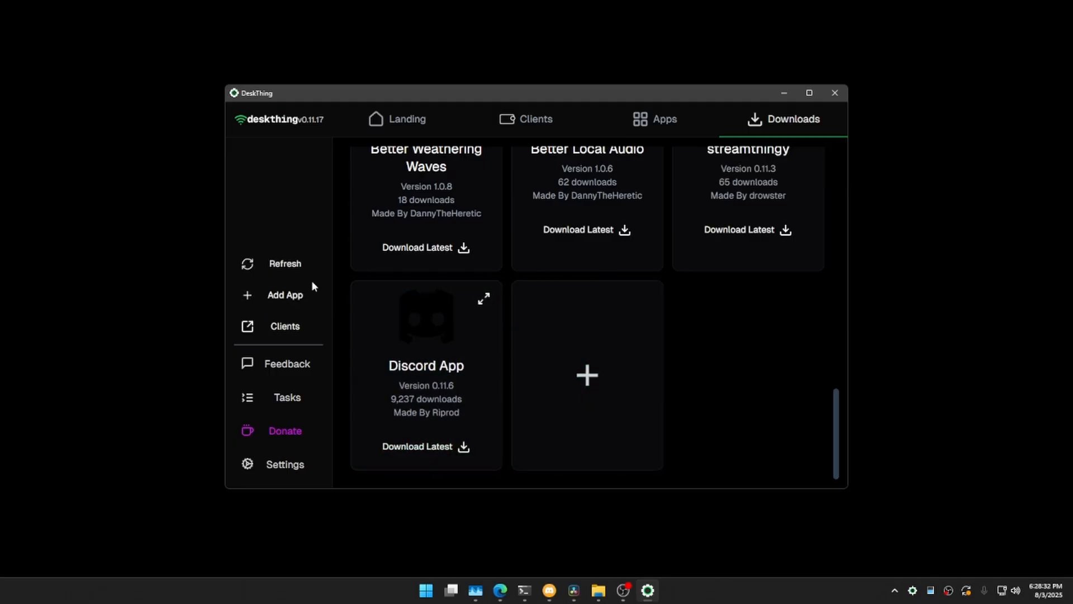
pyautogui.doubleClick(307, 119)
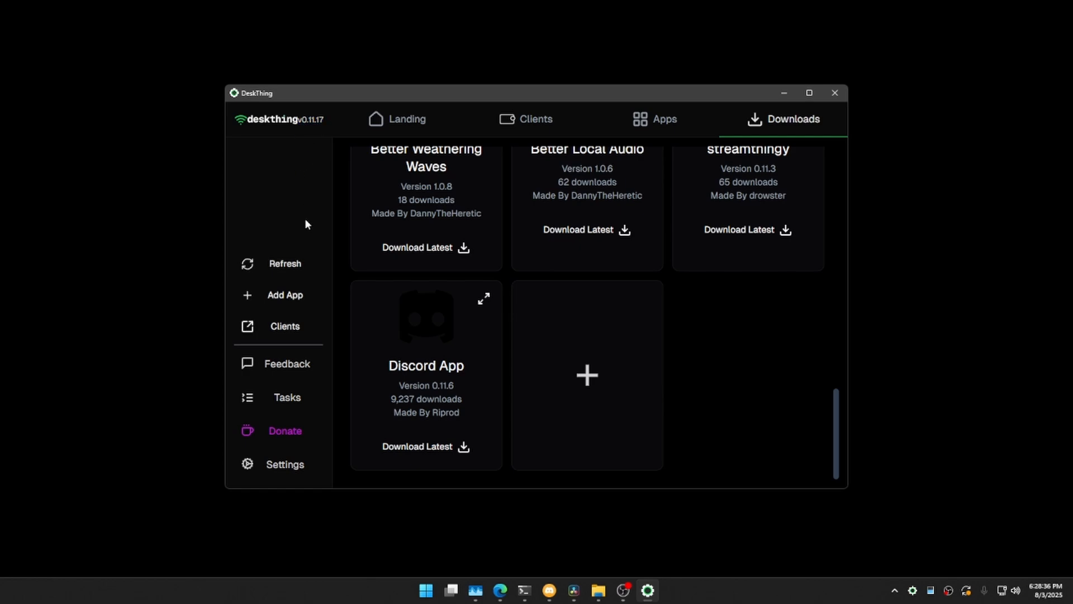
pyautogui.click(284, 263)
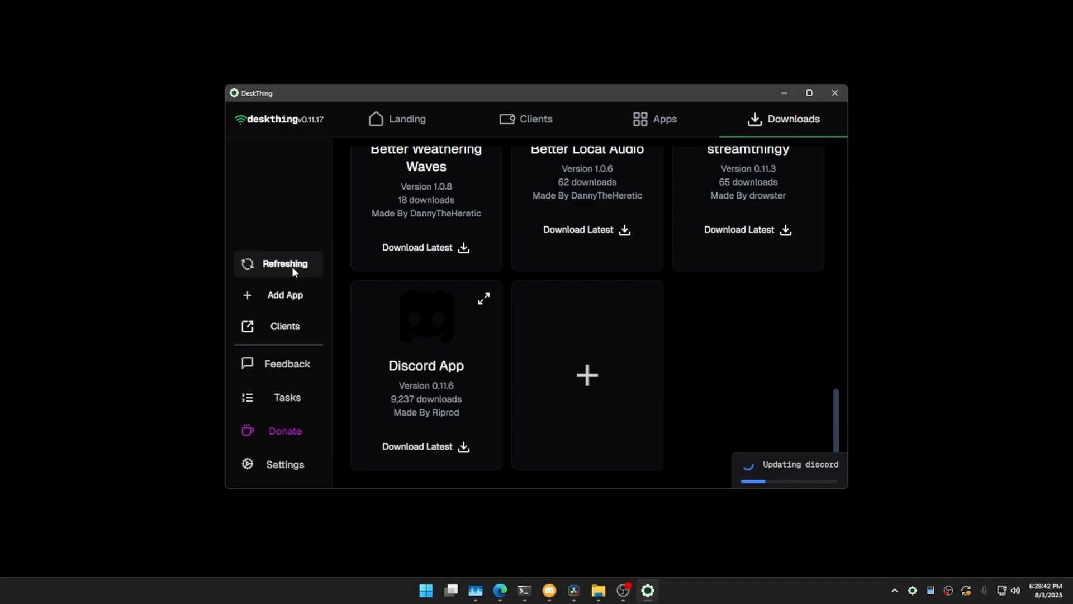
# Step: Add the itsriprod/deskthing-apps repository and pick Discord App from its listed apps
pyautogui.click(284, 295)
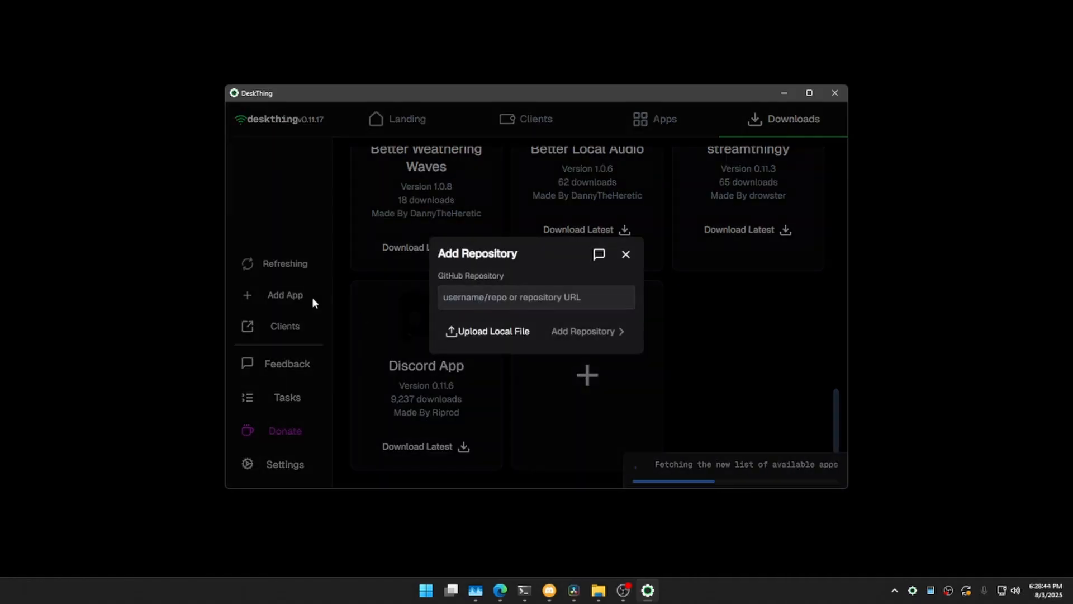
pyautogui.write('itsri')
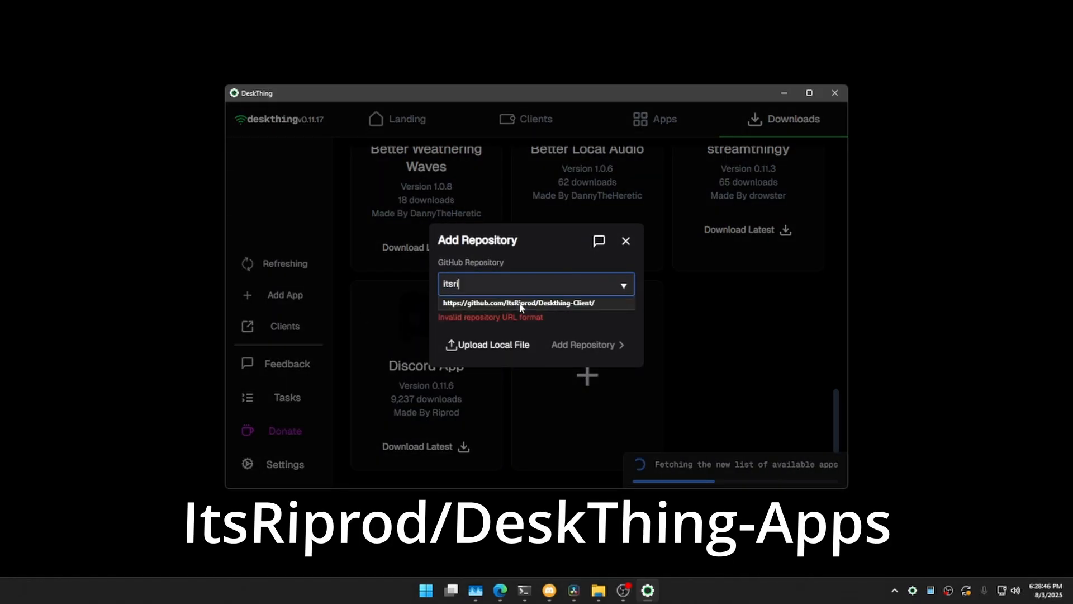
pyautogui.write('tsriprod/deskthing-apps')
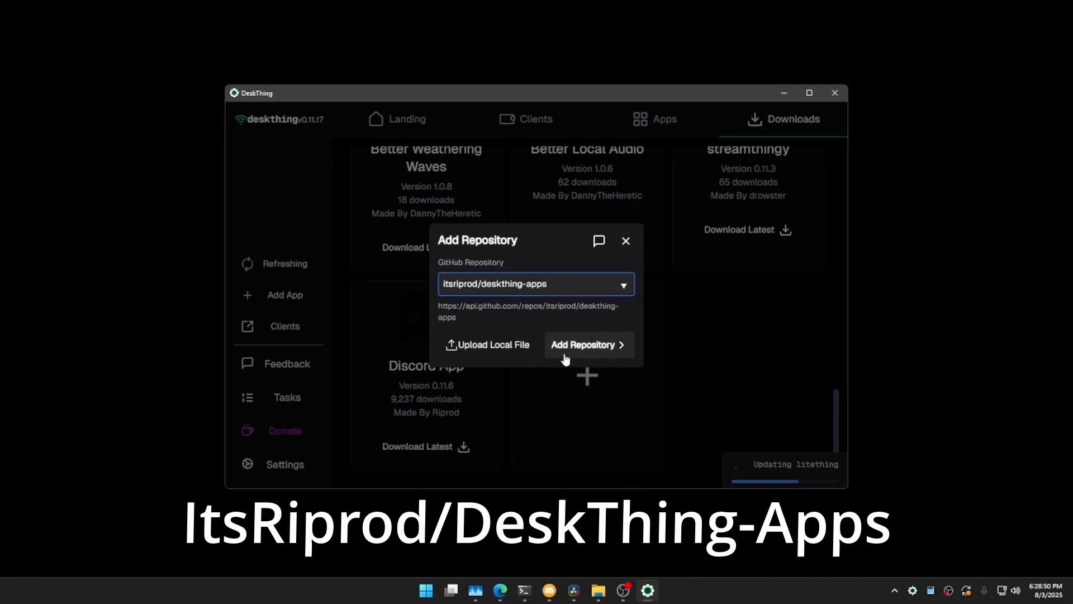
pyautogui.click(584, 344)
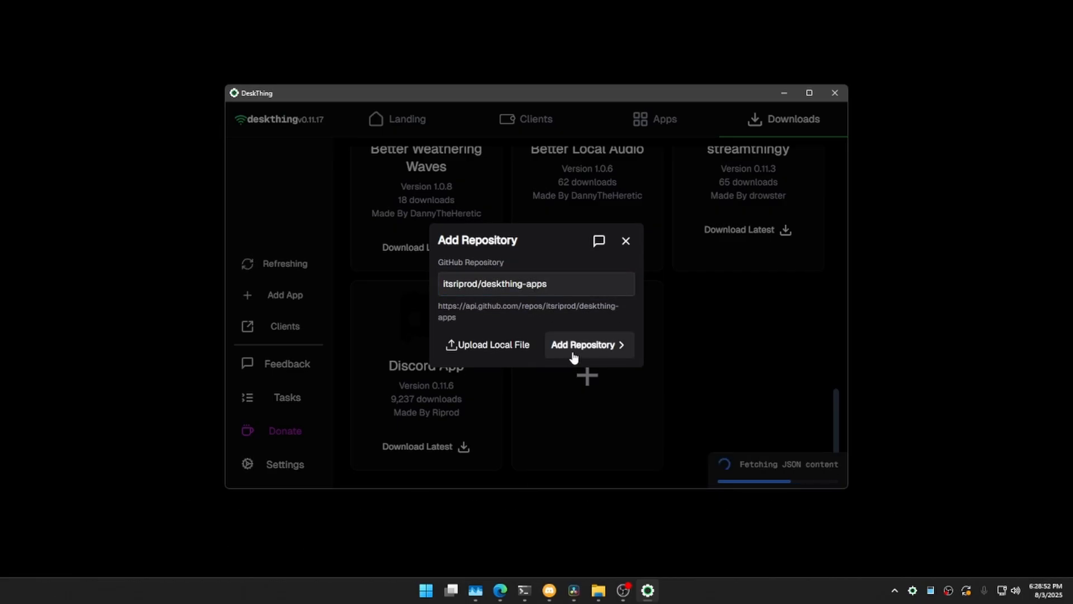
pyautogui.click(583, 345)
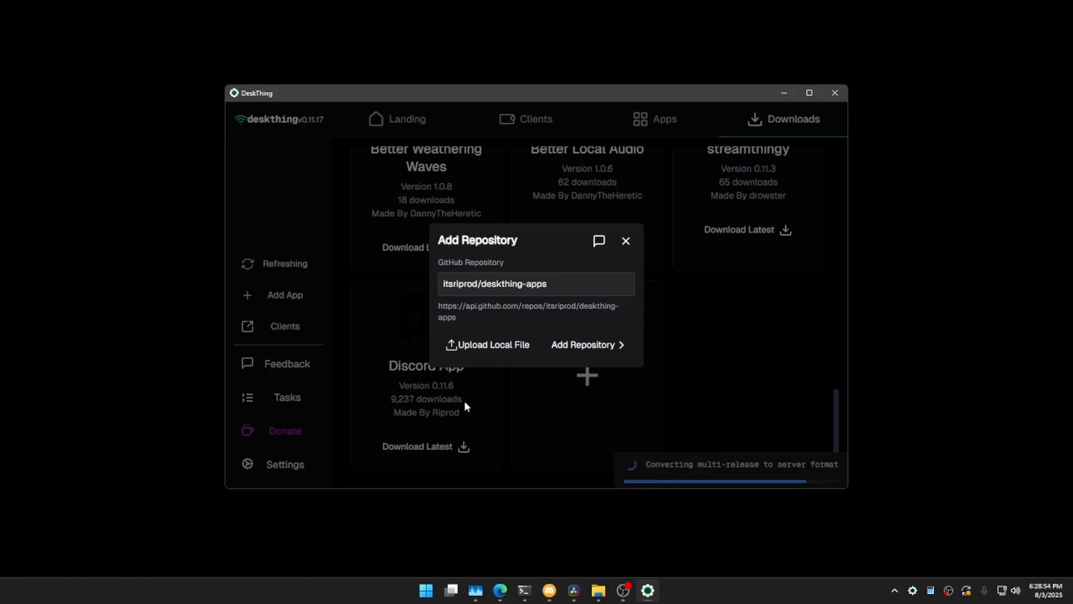
pyautogui.click(587, 344)
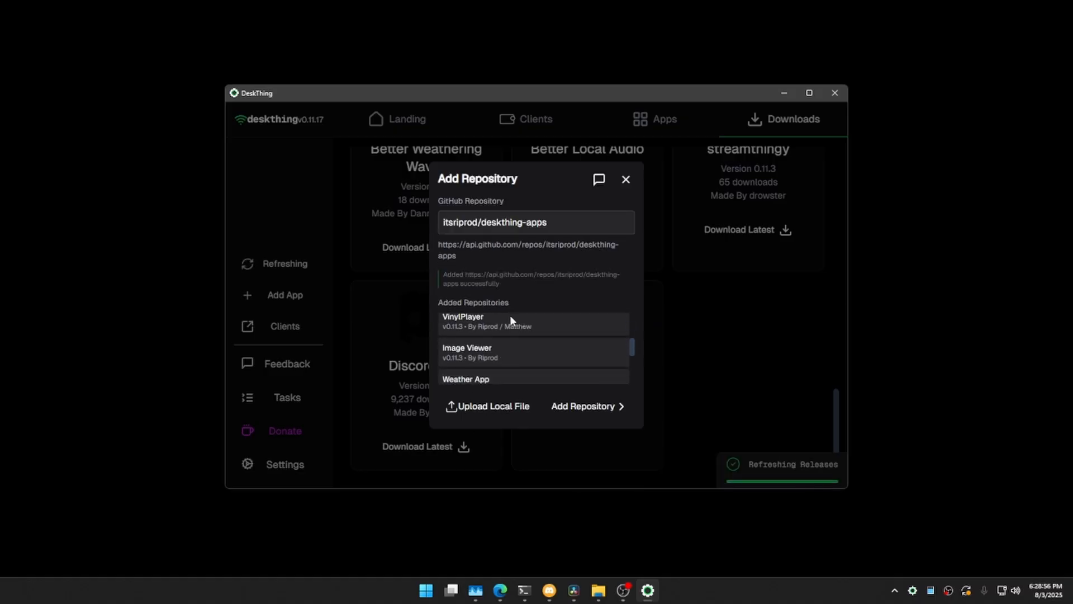
pyautogui.scroll(-3)
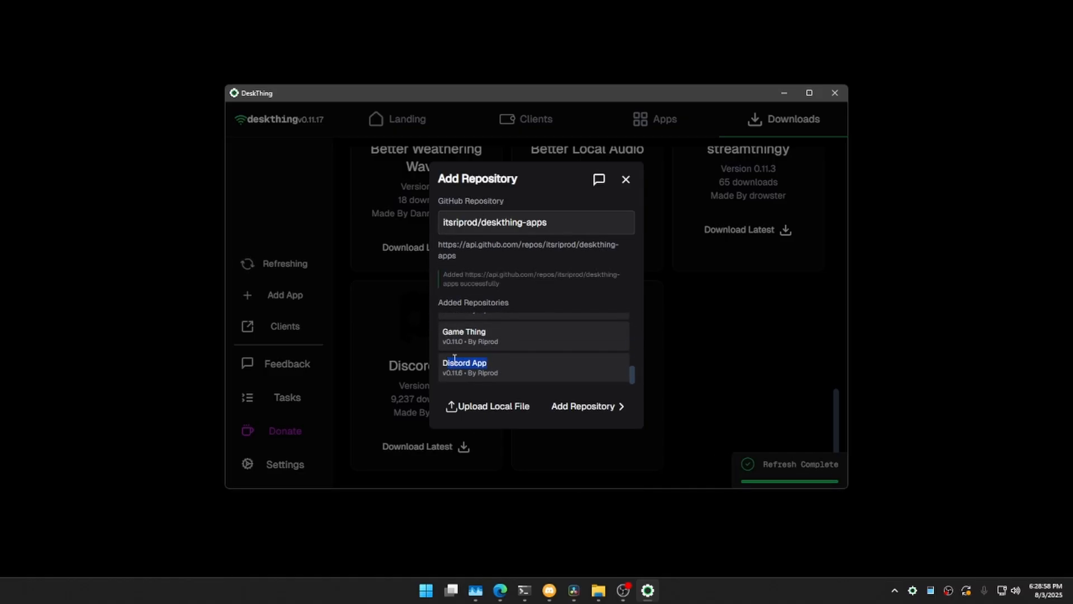
pyautogui.click(624, 179)
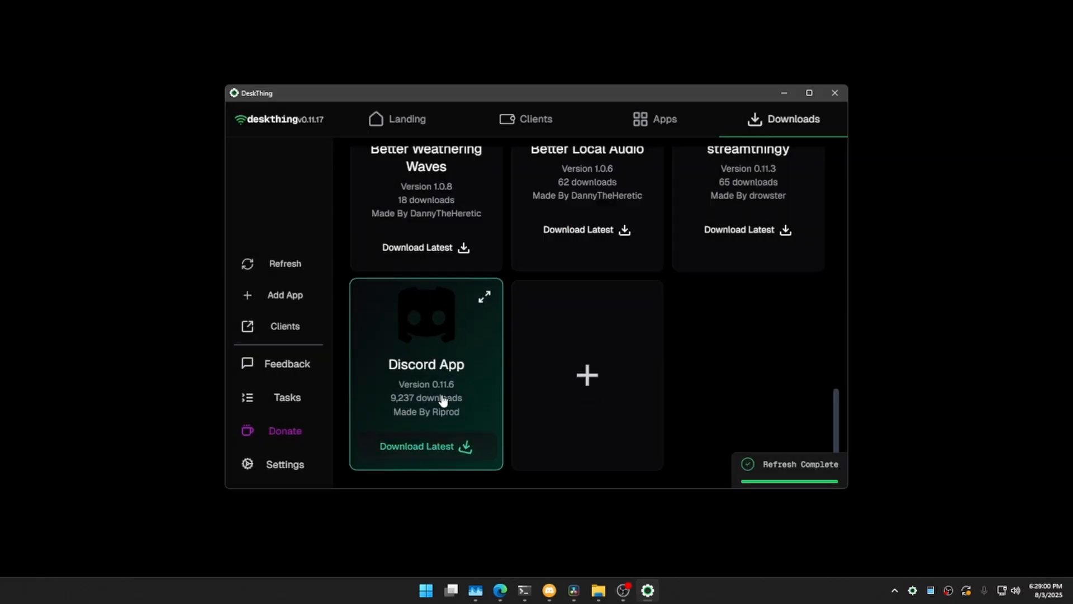
# Step: Download and initialize Discord App v0.11.6, then open its settings details
pyautogui.click(416, 446)
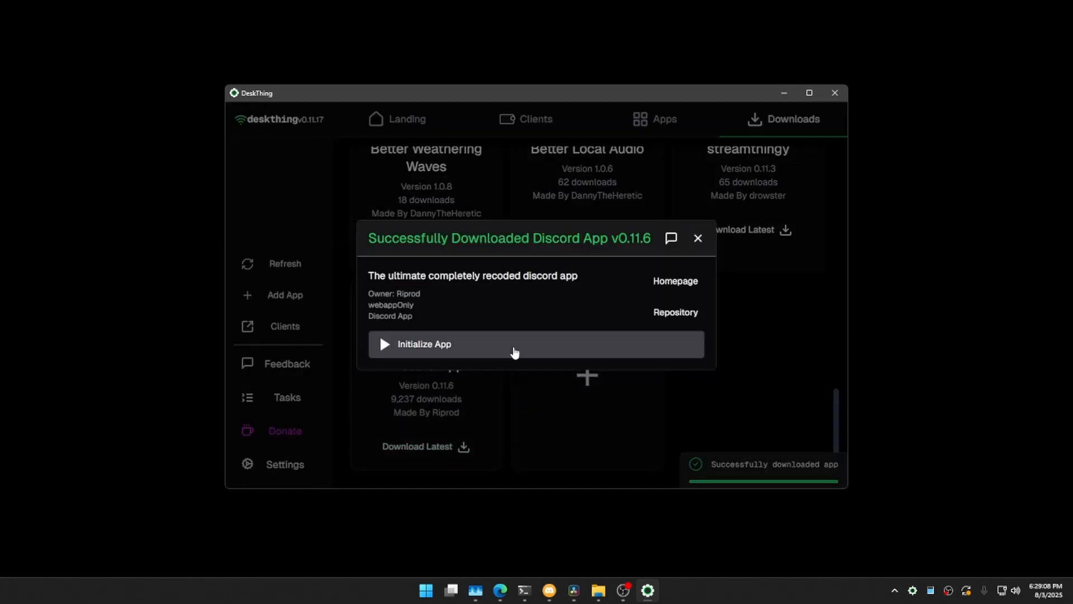
pyautogui.click(424, 344)
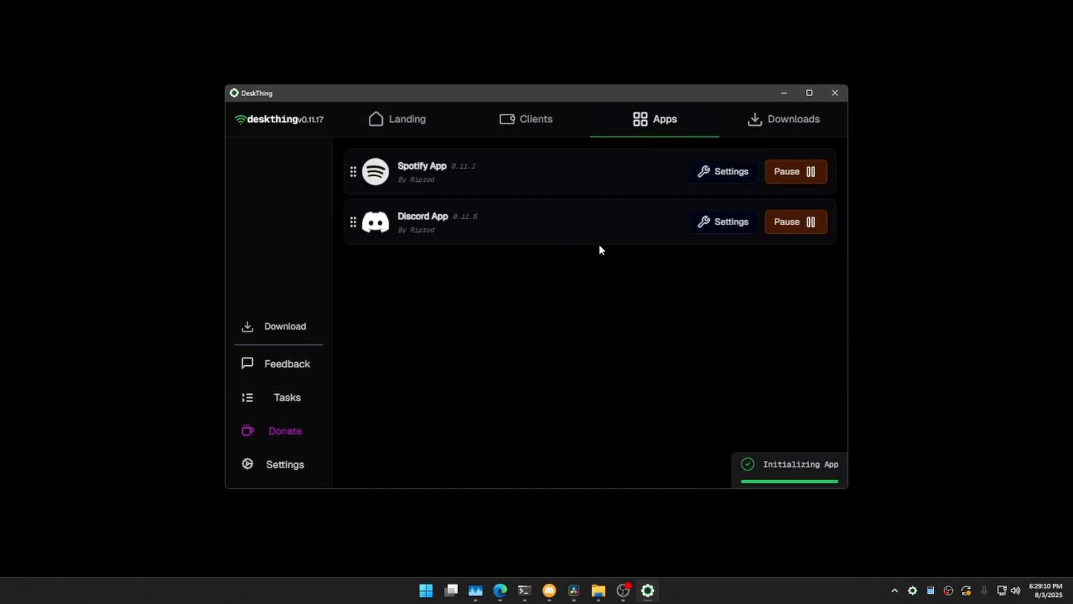
pyautogui.click(722, 221)
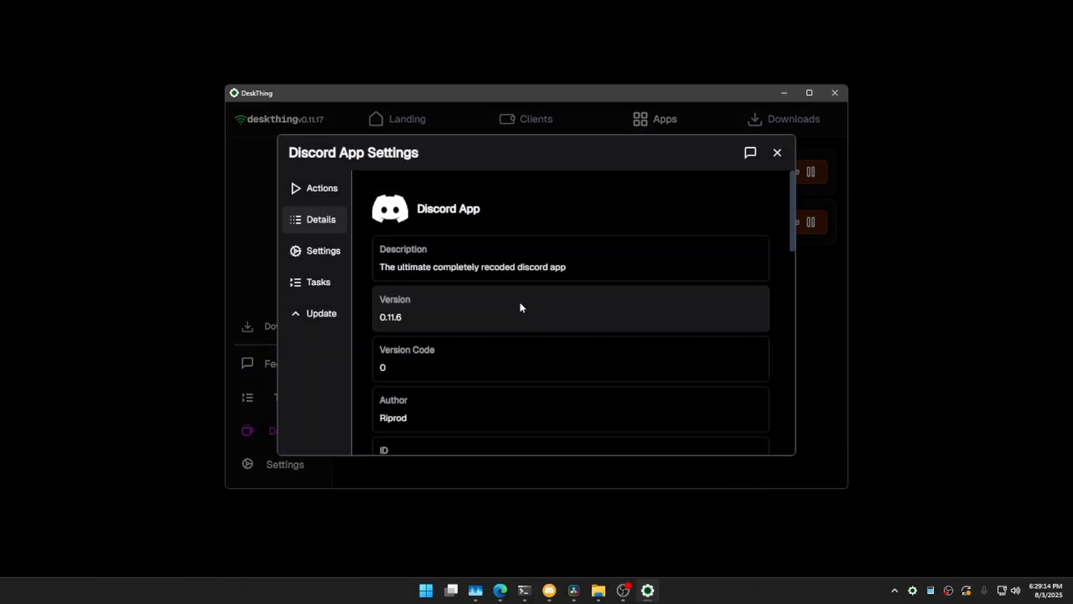
# Step: Start the Discord Setup task and open discord.com/developers/applications in the browser
pyautogui.click(318, 282)
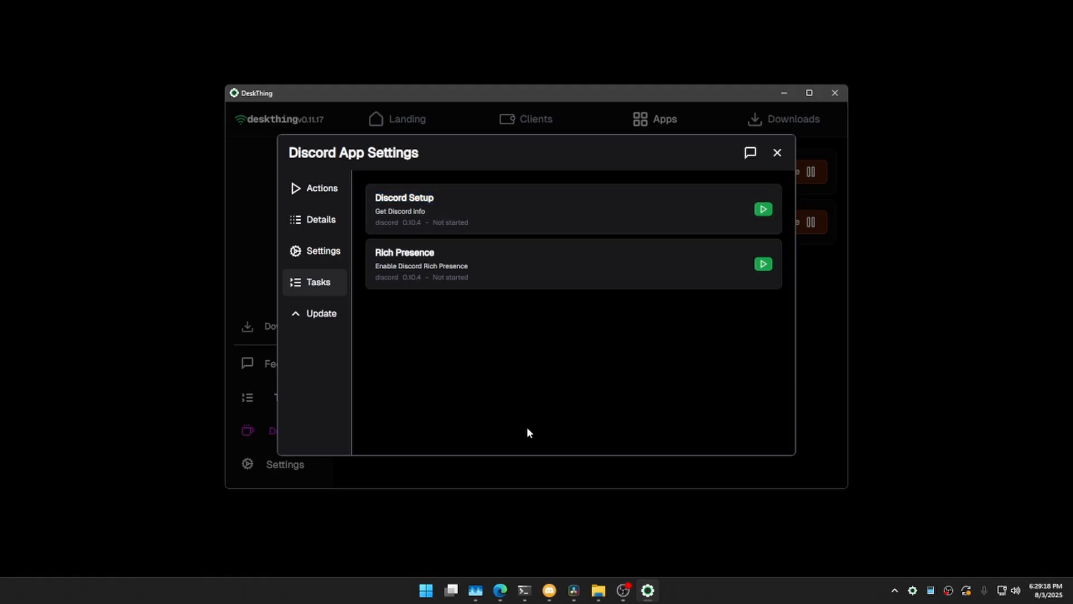
pyautogui.click(762, 208)
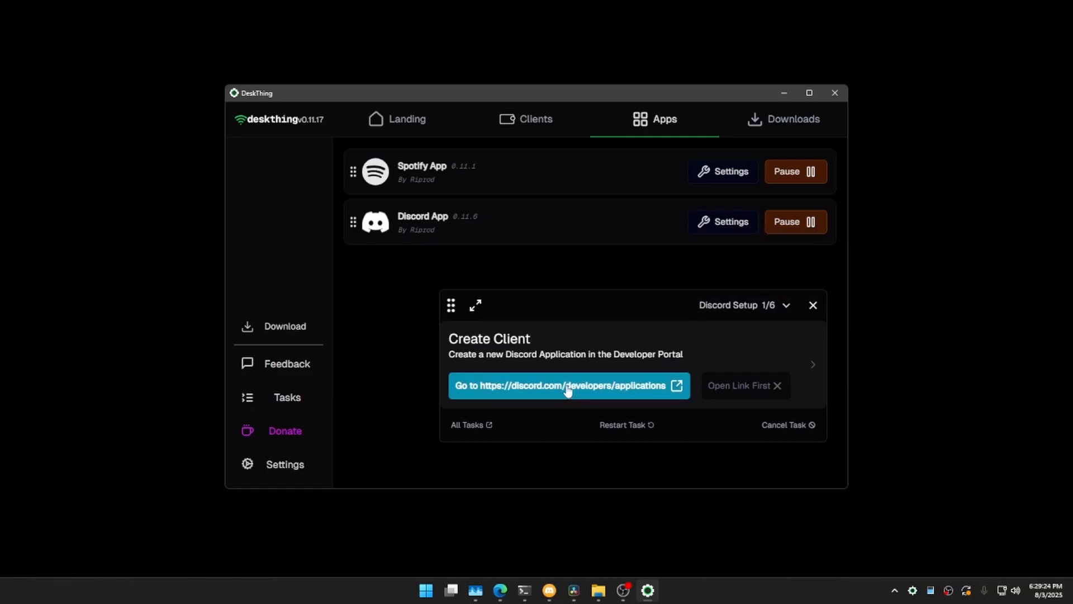
pyautogui.click(569, 385)
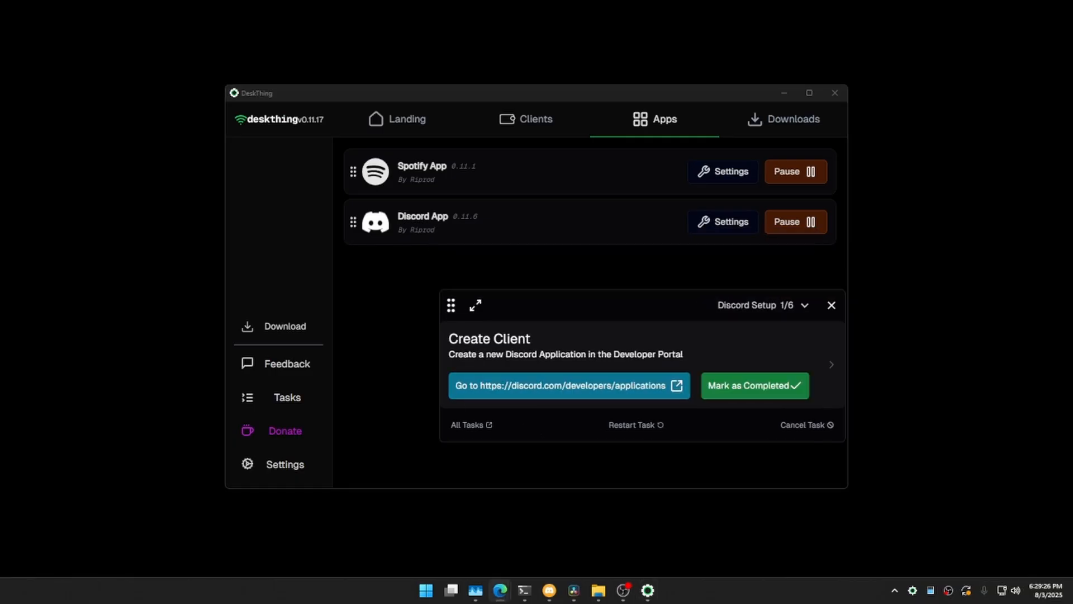
pyautogui.click(563, 385)
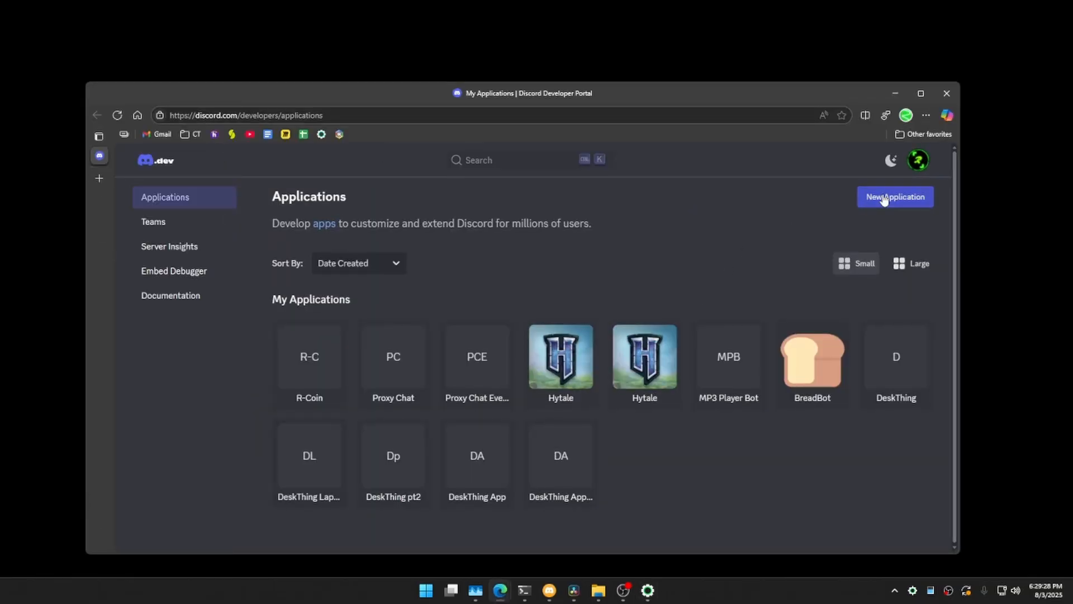
# Step: Create a Discord application named DeskThing, passing the hCaptcha verification
pyautogui.click(894, 197)
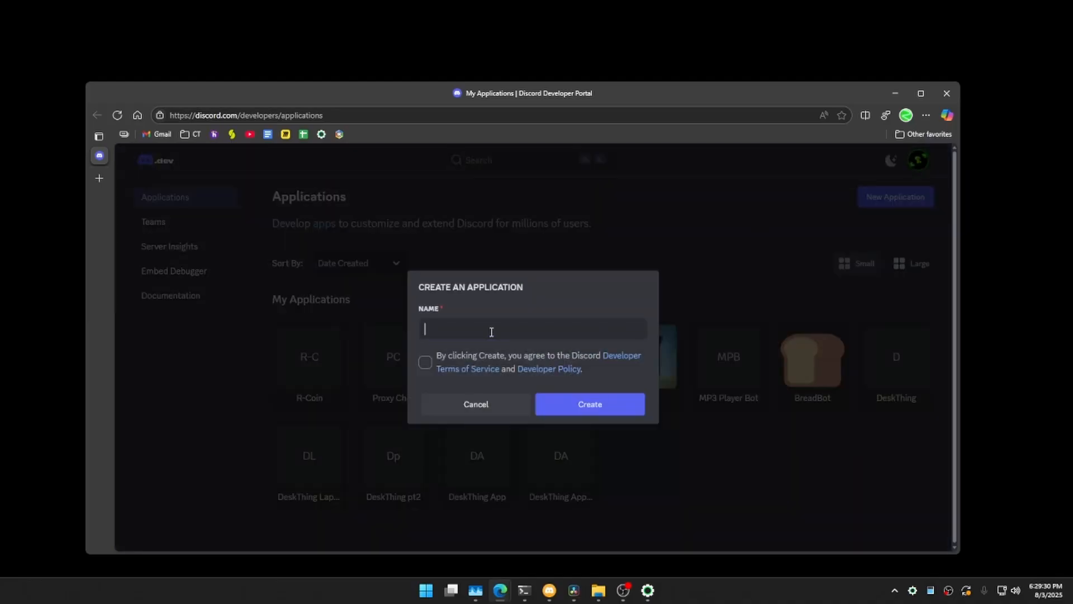
pyautogui.write('DeskThing')
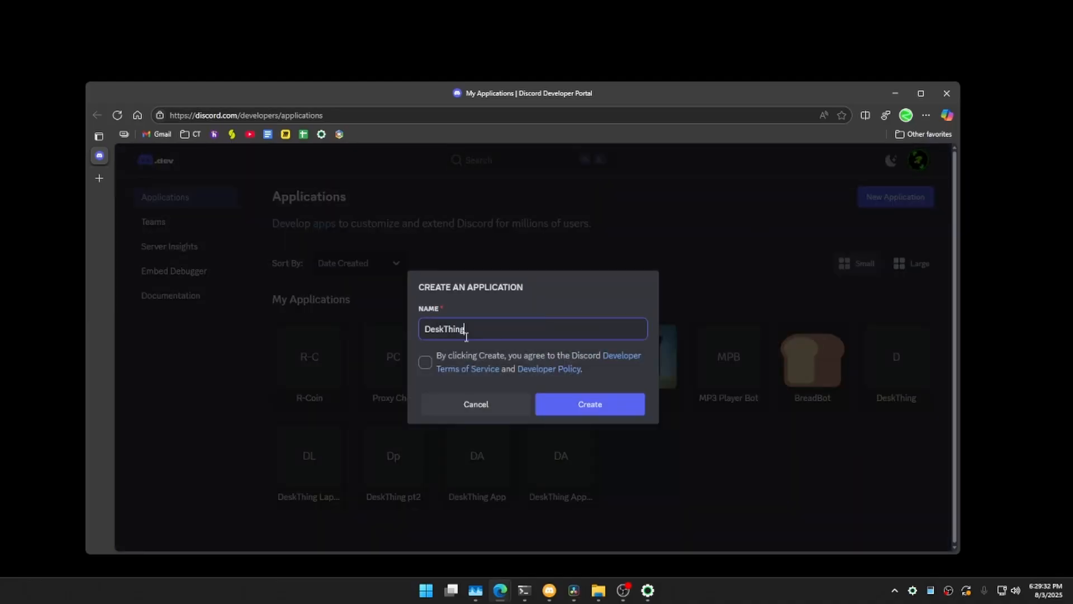
pyautogui.click(588, 403)
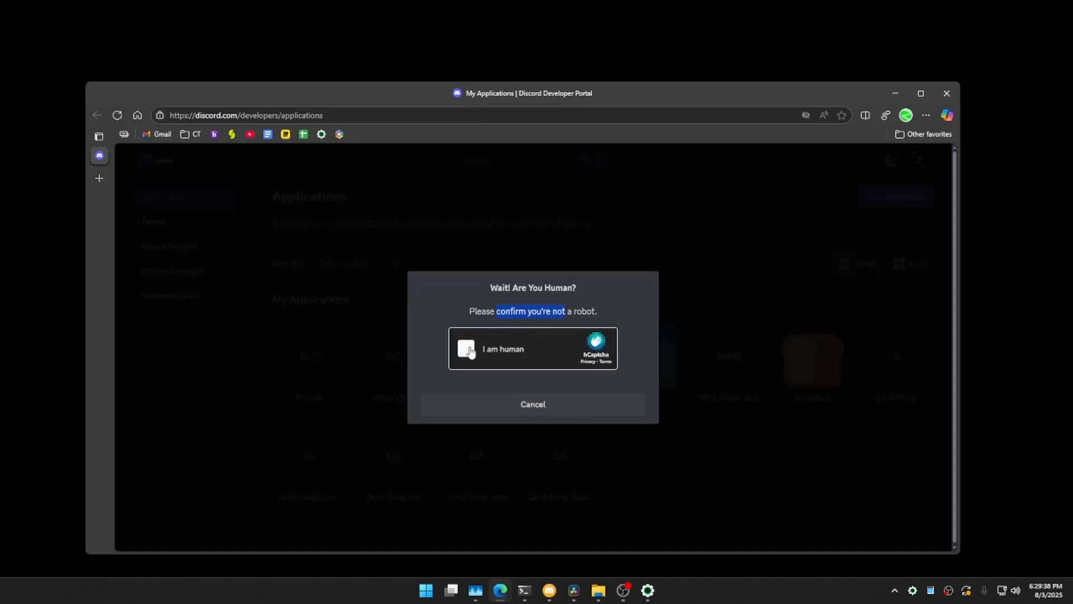
pyautogui.click(466, 348)
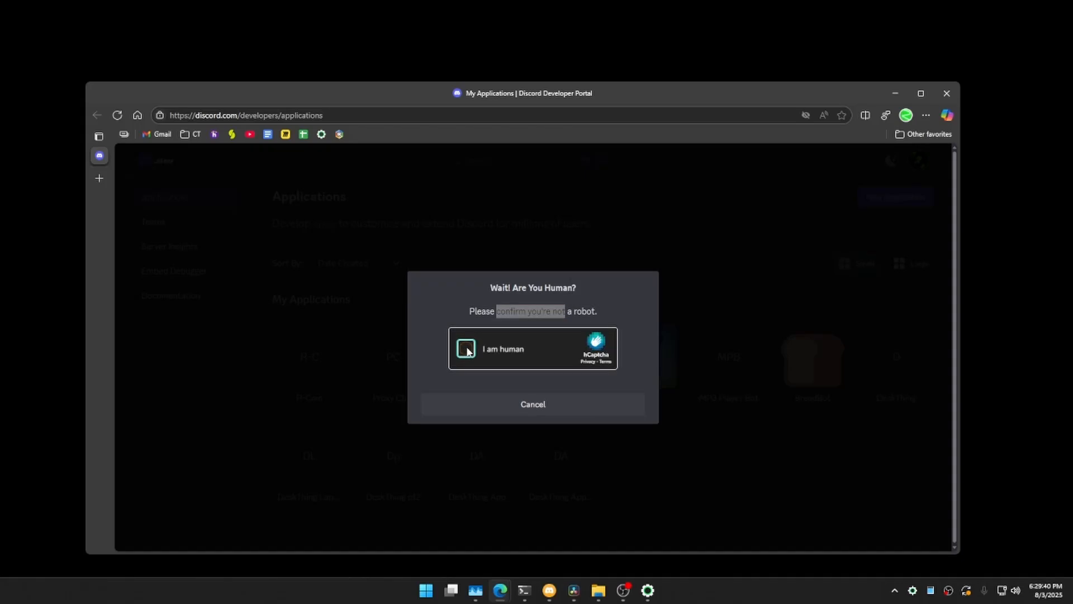
pyautogui.click(466, 348)
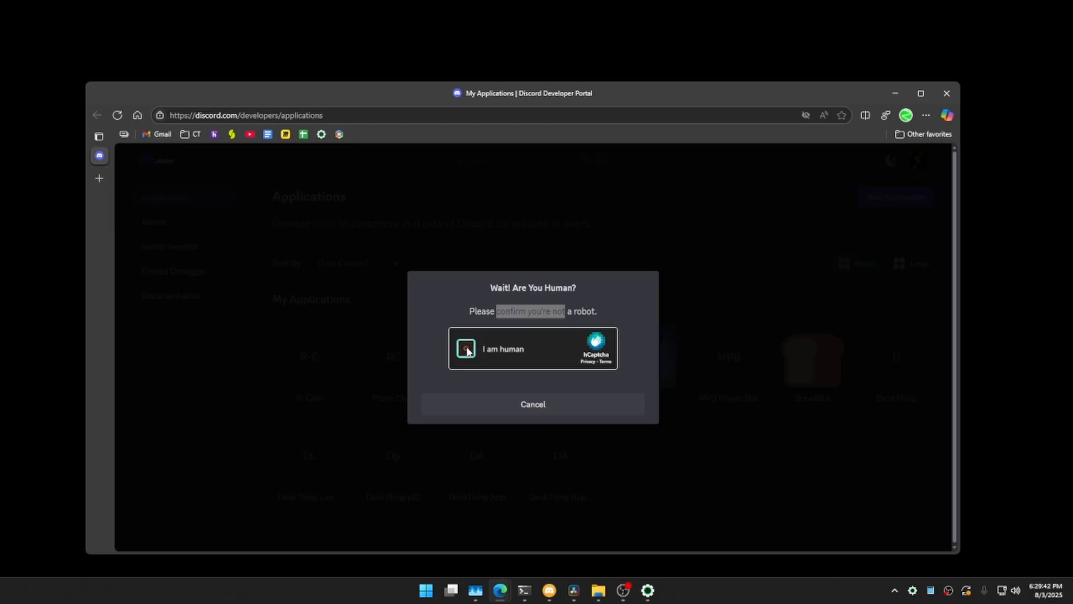
pyautogui.click(466, 348)
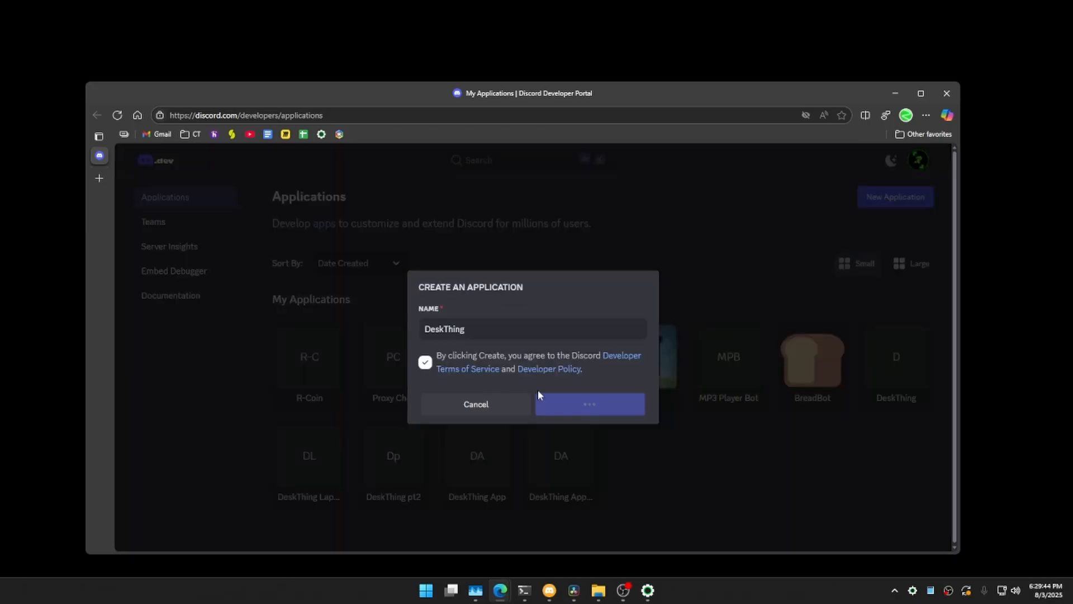
pyautogui.click(588, 403)
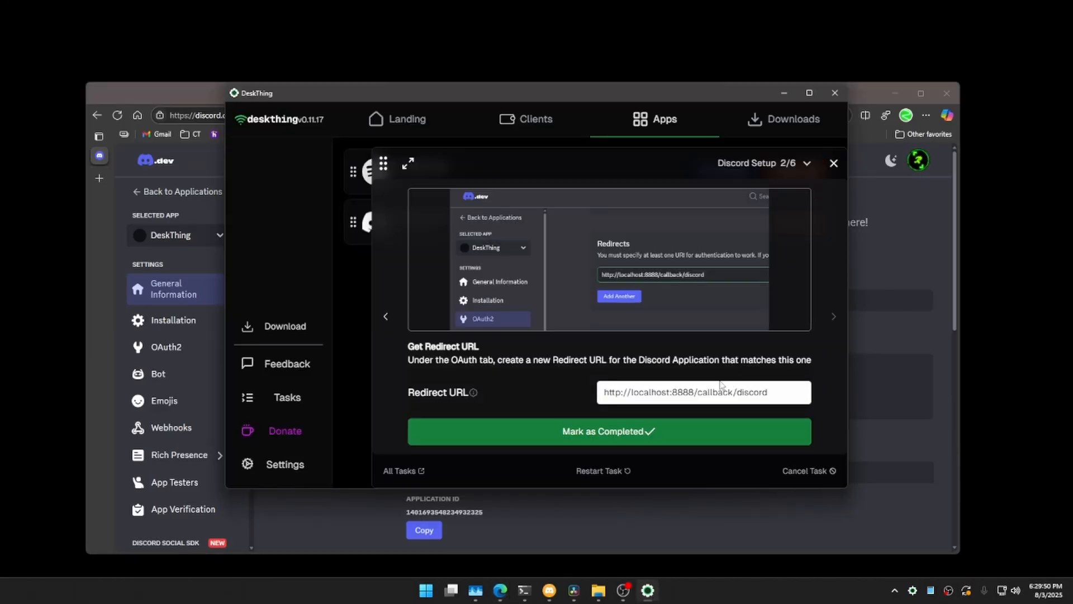
pyautogui.moveTo(659, 353)
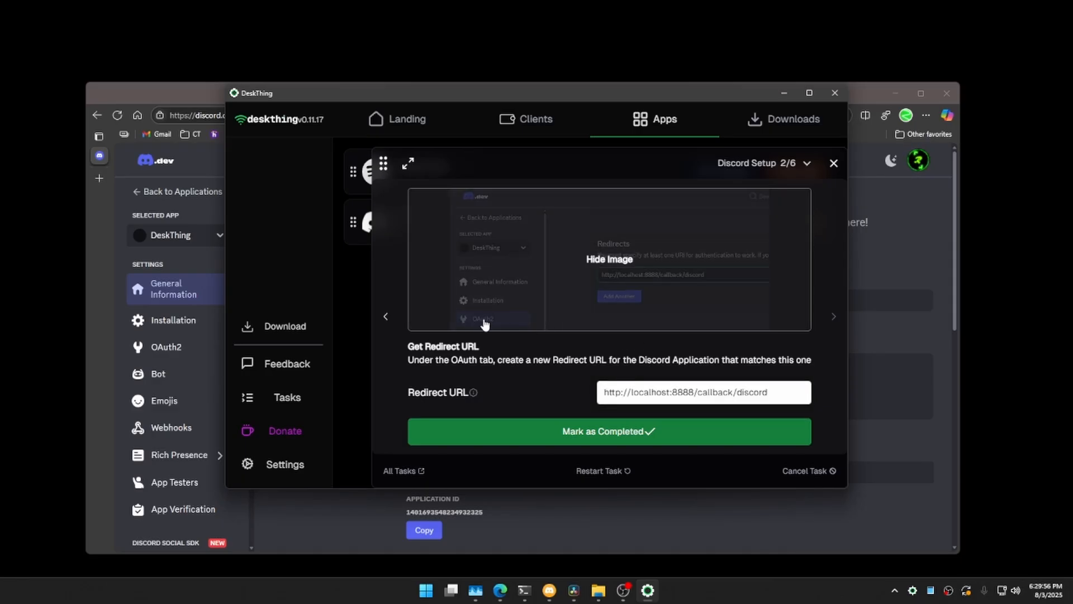
pyautogui.moveTo(646, 282)
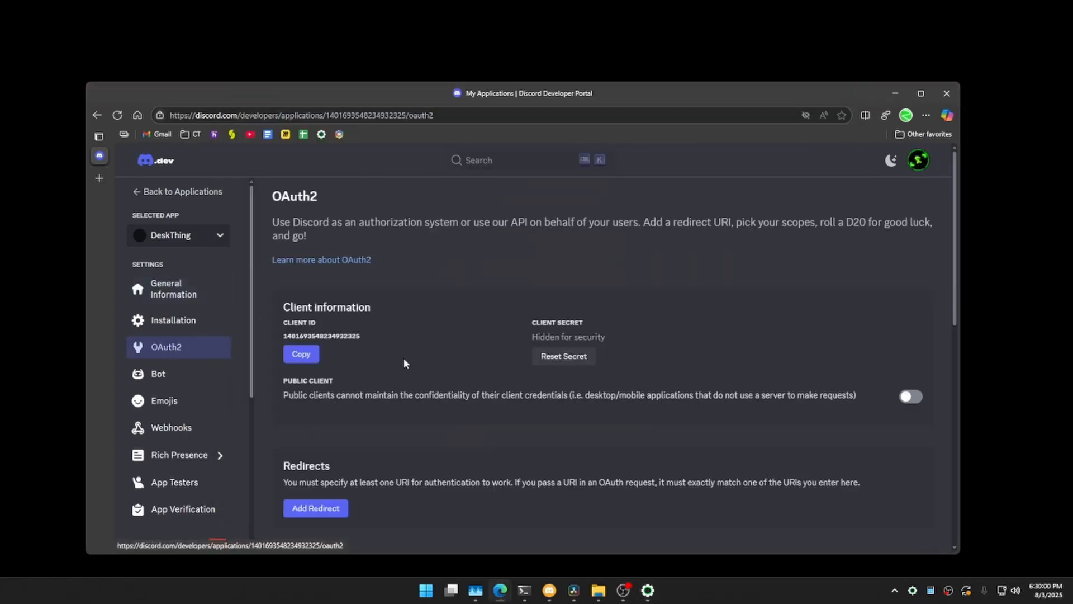
pyautogui.click(314, 509)
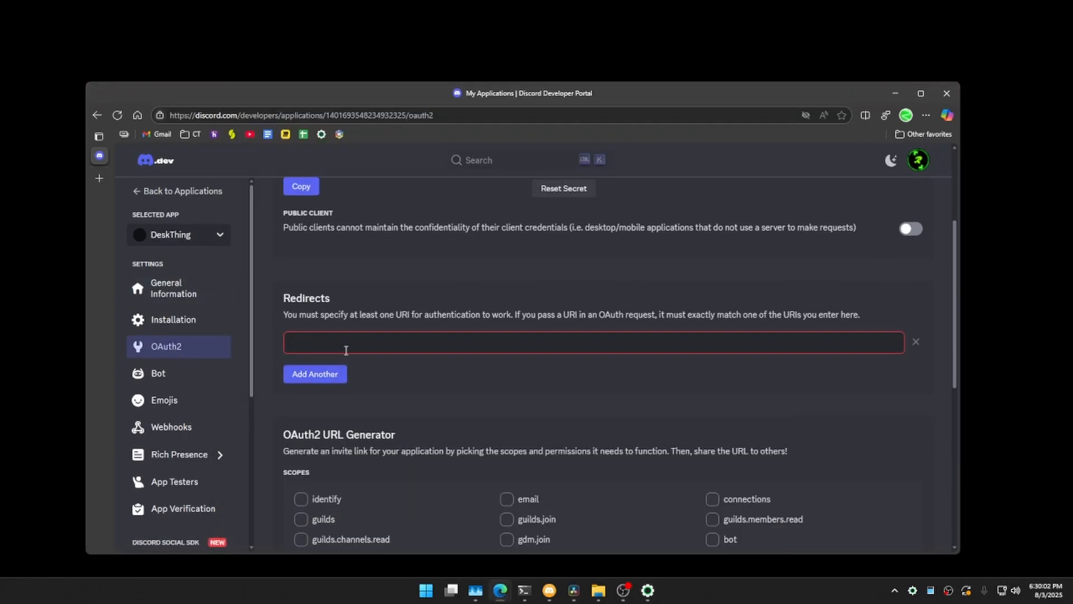
pyautogui.write('http://localhost:8888/callback/discord')
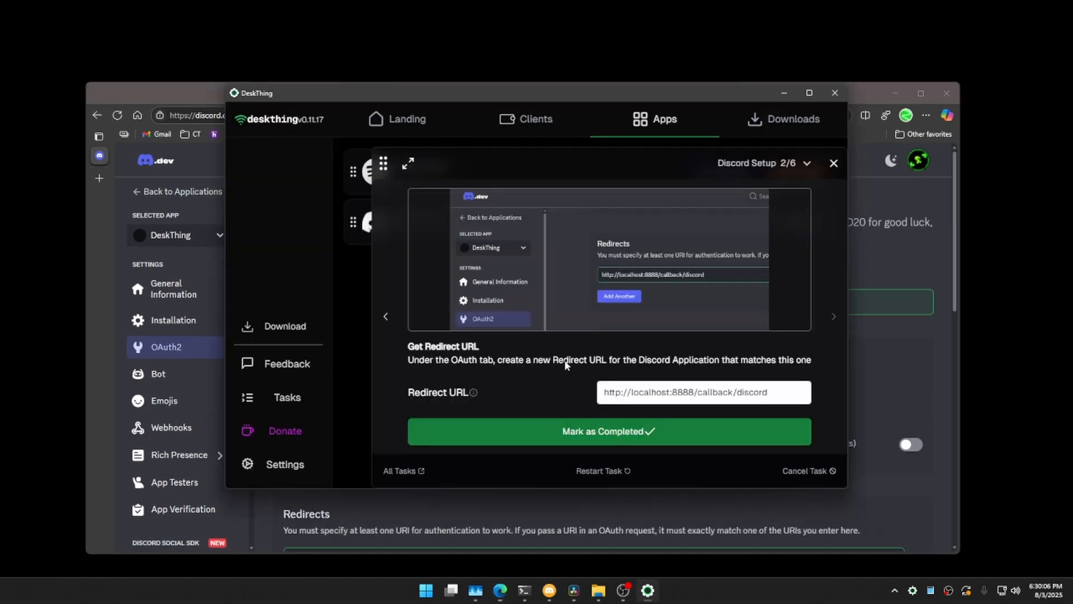
# Step: Mark DeskThing's Redirect URL step completed and return to the Developer Portal
pyautogui.click(608, 431)
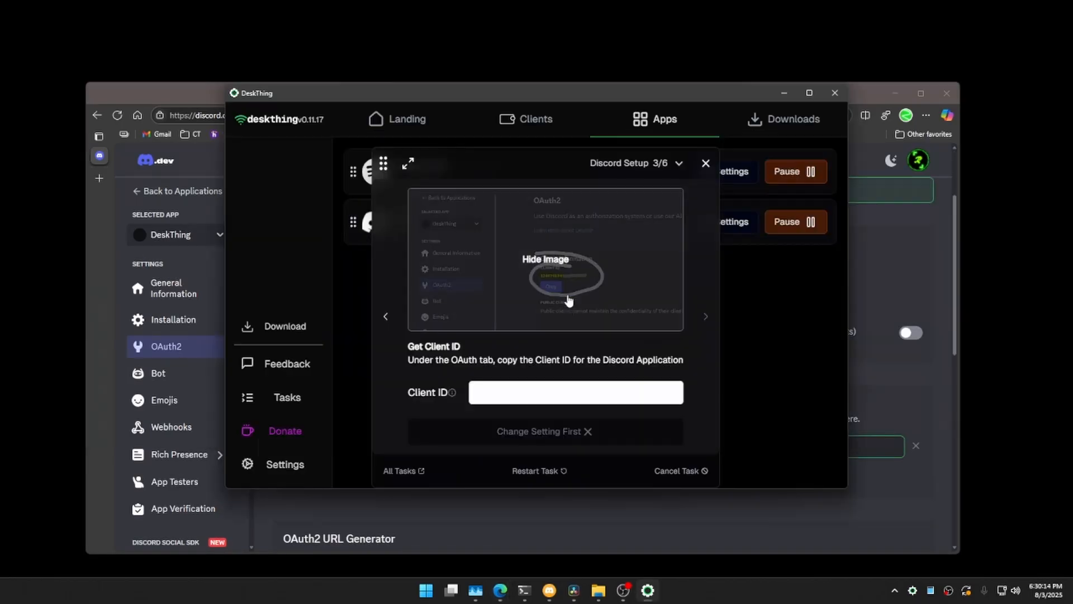
pyautogui.click(705, 316)
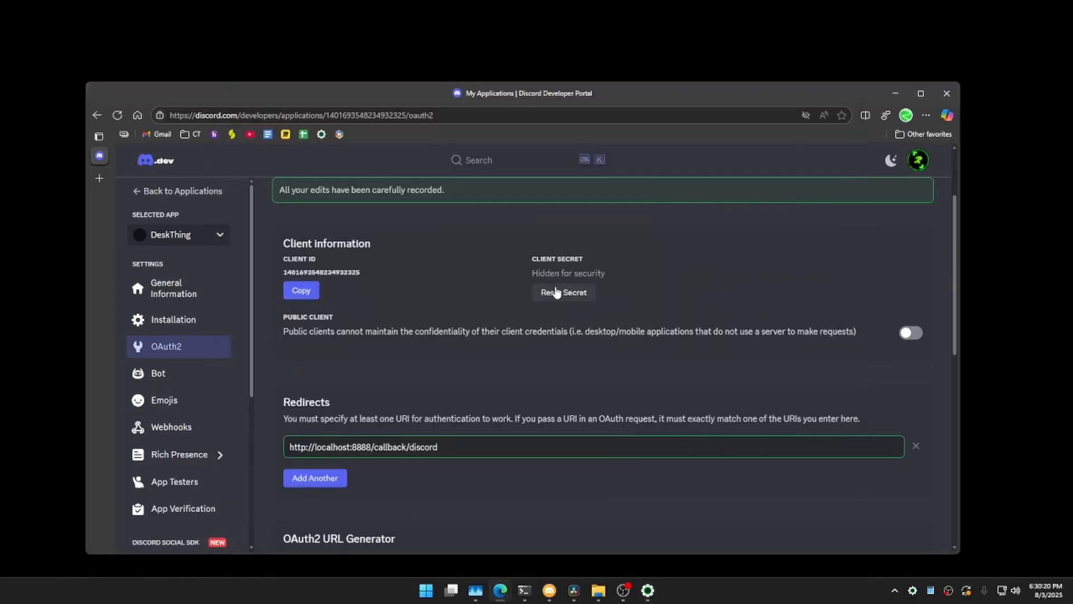
# Step: Reset DeskThing's client secret with MFA, copy it, and complete DeskThing's secret step
pyautogui.click(564, 293)
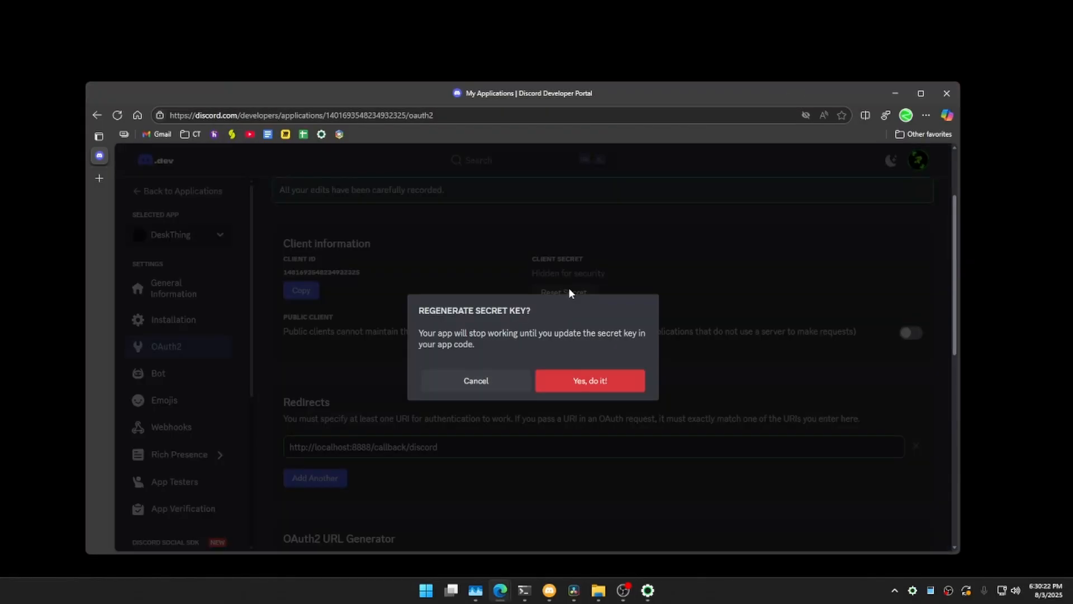
pyautogui.click(589, 381)
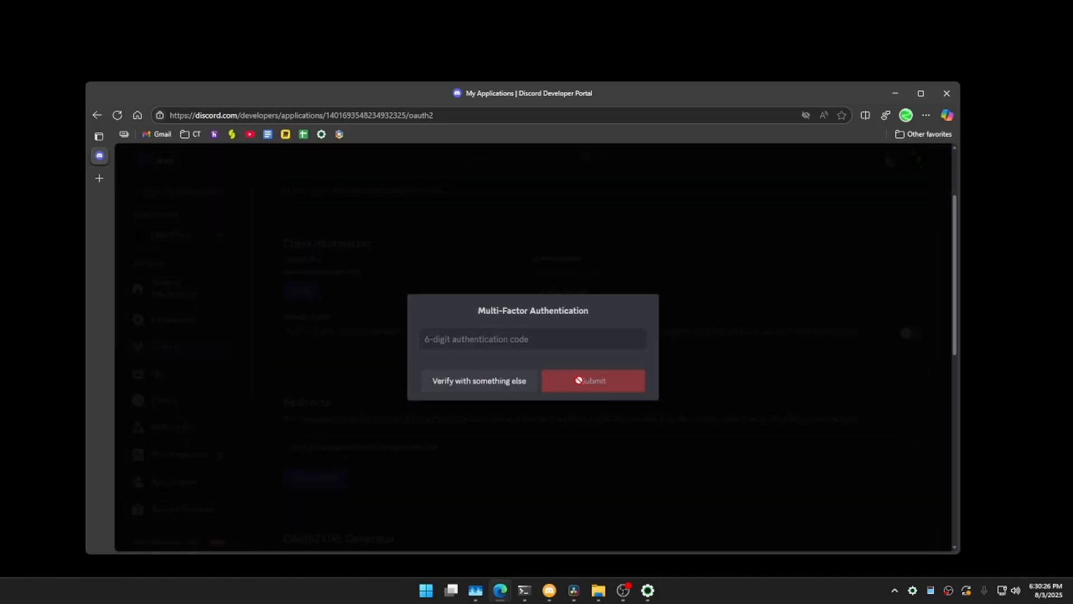
pyautogui.click(533, 338)
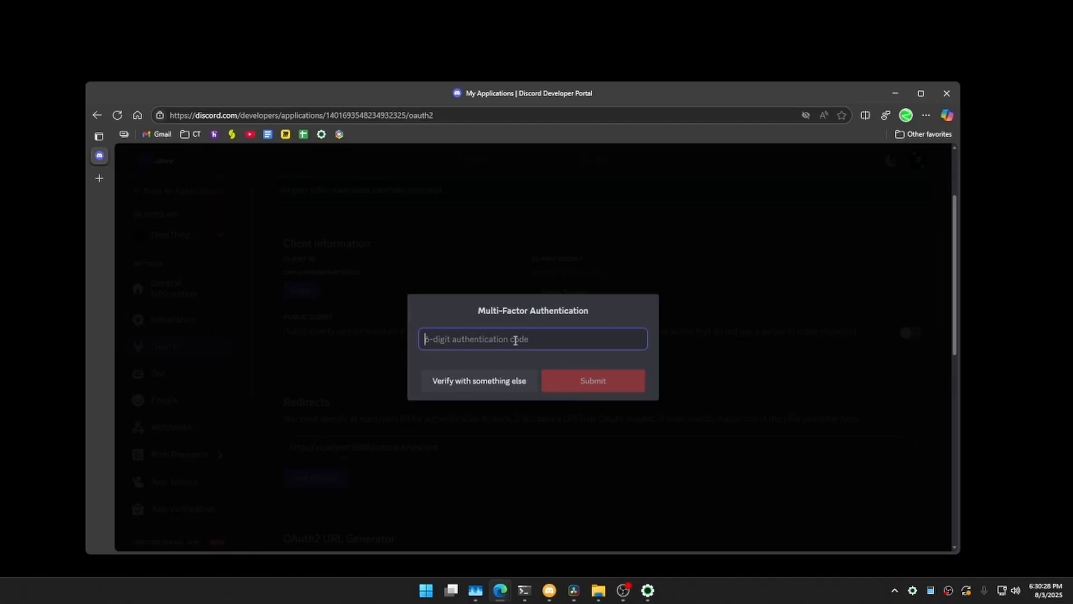
pyautogui.click(591, 380)
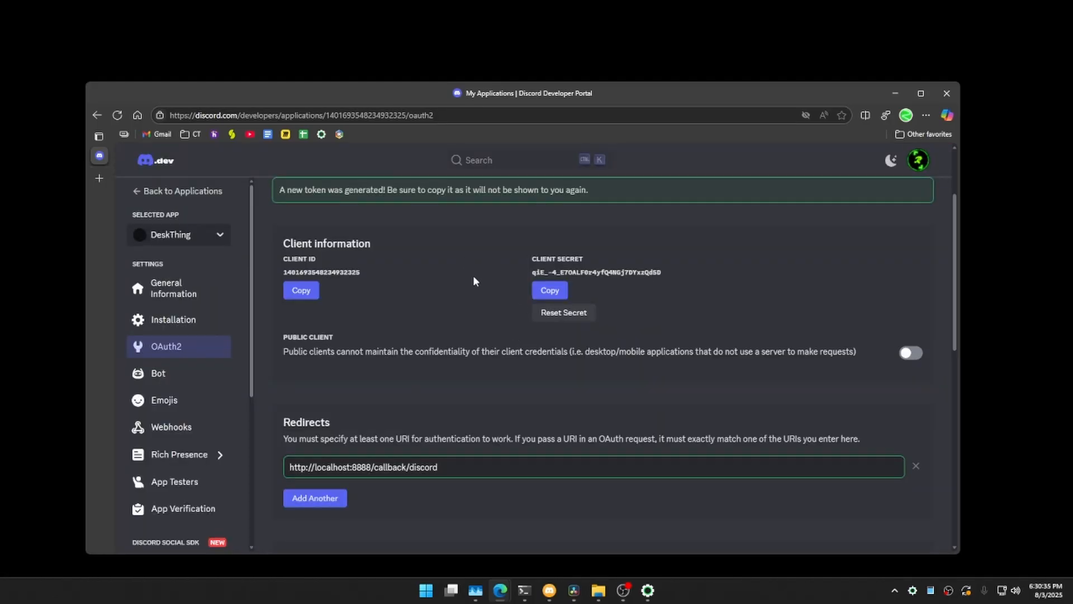
pyautogui.click(549, 289)
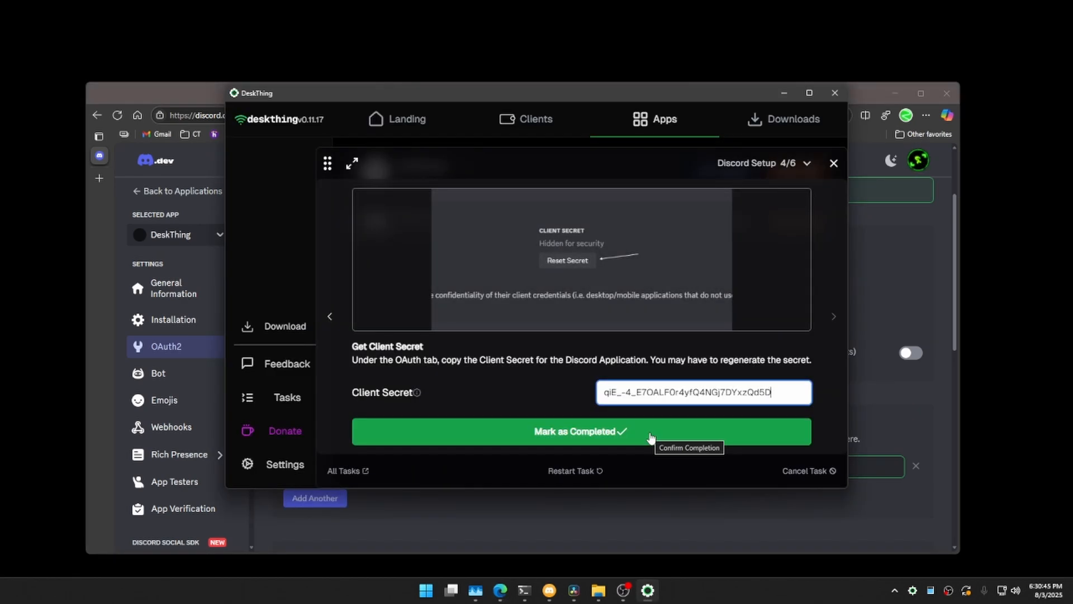
pyautogui.click(582, 431)
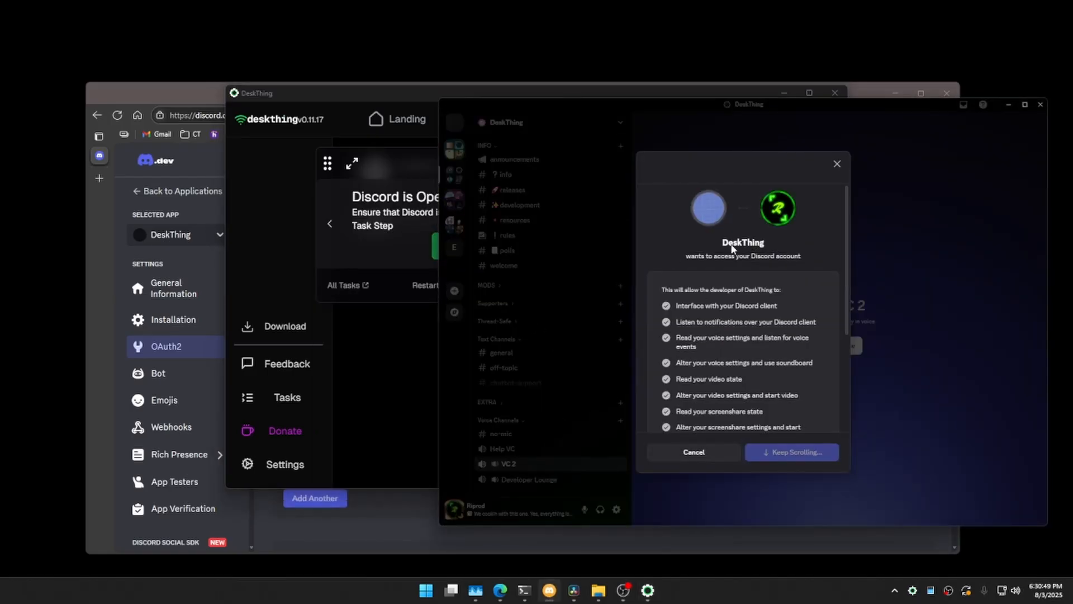
# Step: Review the permission list in the Discord dialog and authorize DeskThing
pyautogui.scroll(-3)
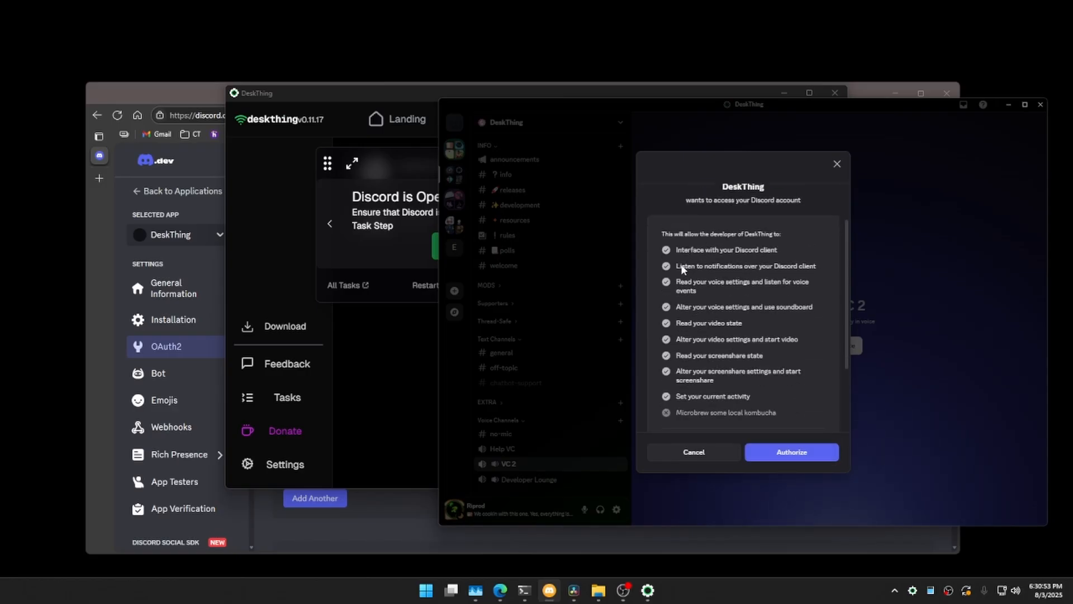
pyautogui.scroll(-3)
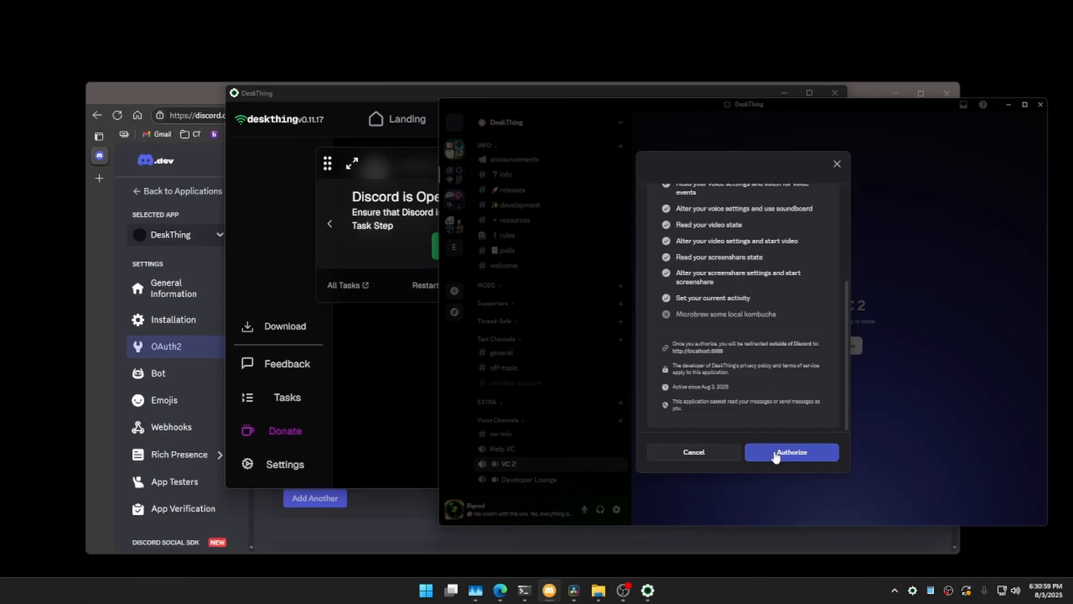
pyautogui.moveTo(723, 356)
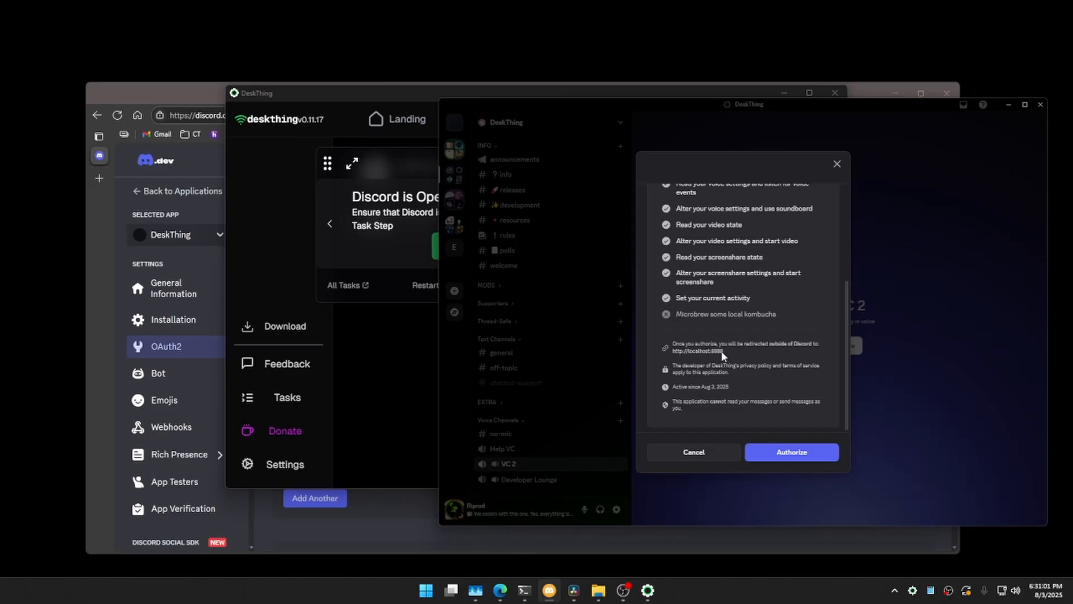
pyautogui.click(792, 452)
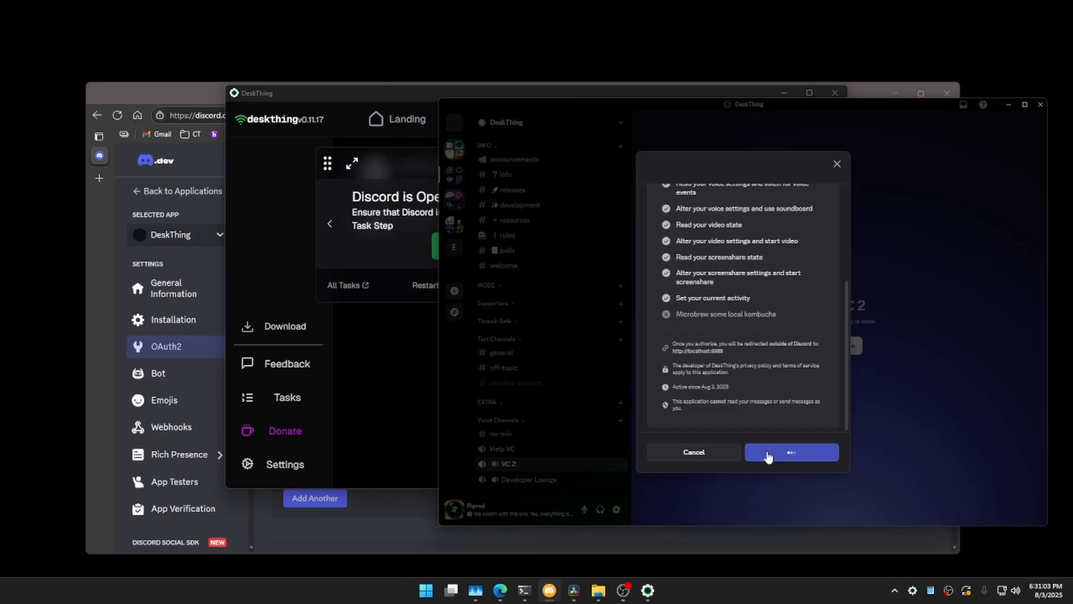
pyautogui.click(791, 452)
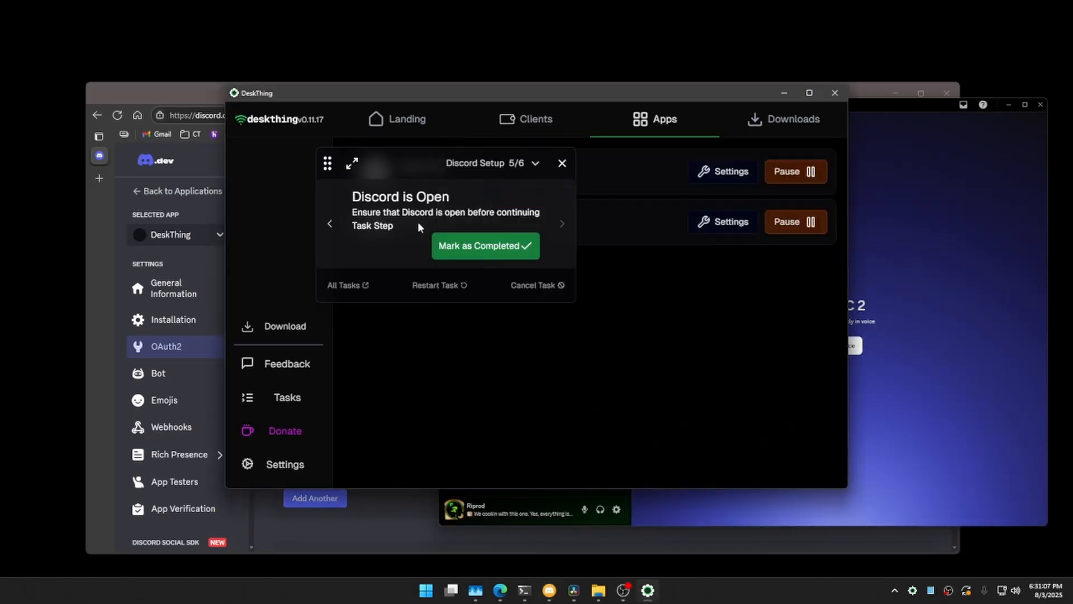
pyautogui.moveTo(562, 163)
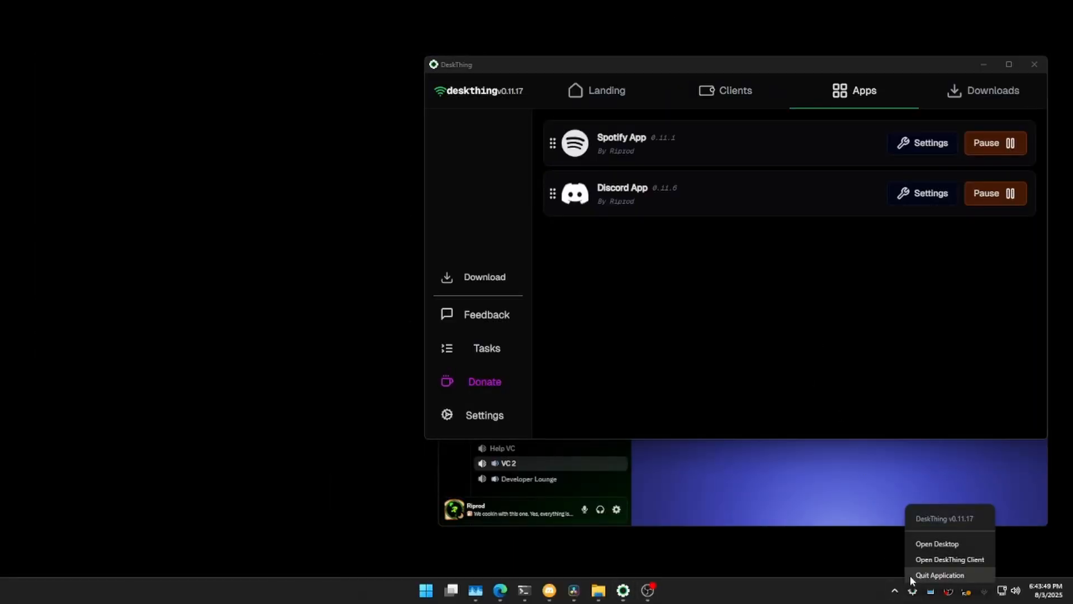
# Step: Open the DeskThing client, join VC 2, and toggle deafen on and off
pyautogui.click(937, 544)
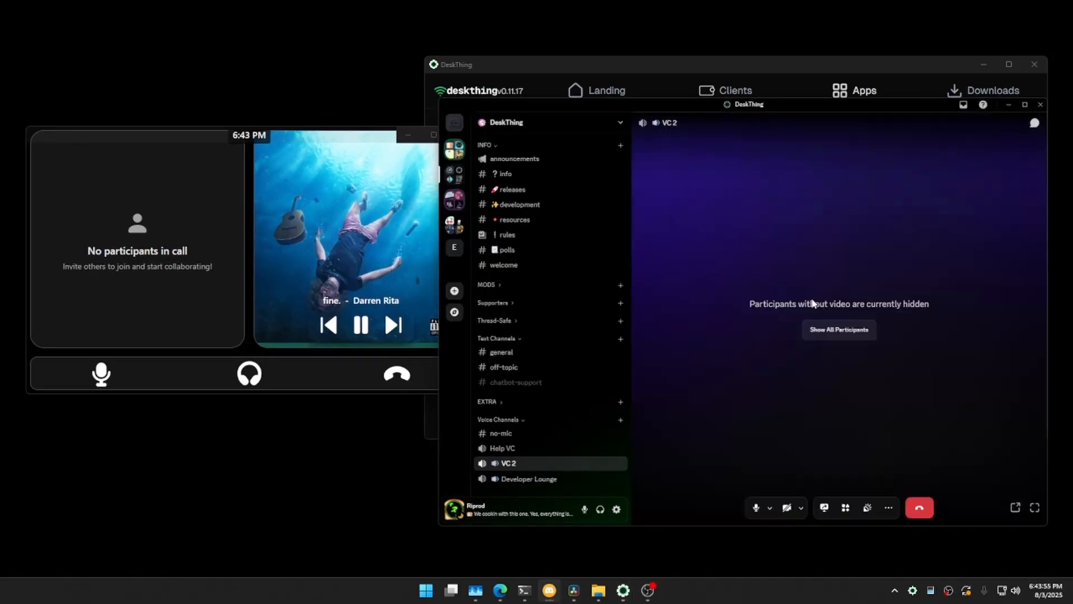
pyautogui.click(863, 90)
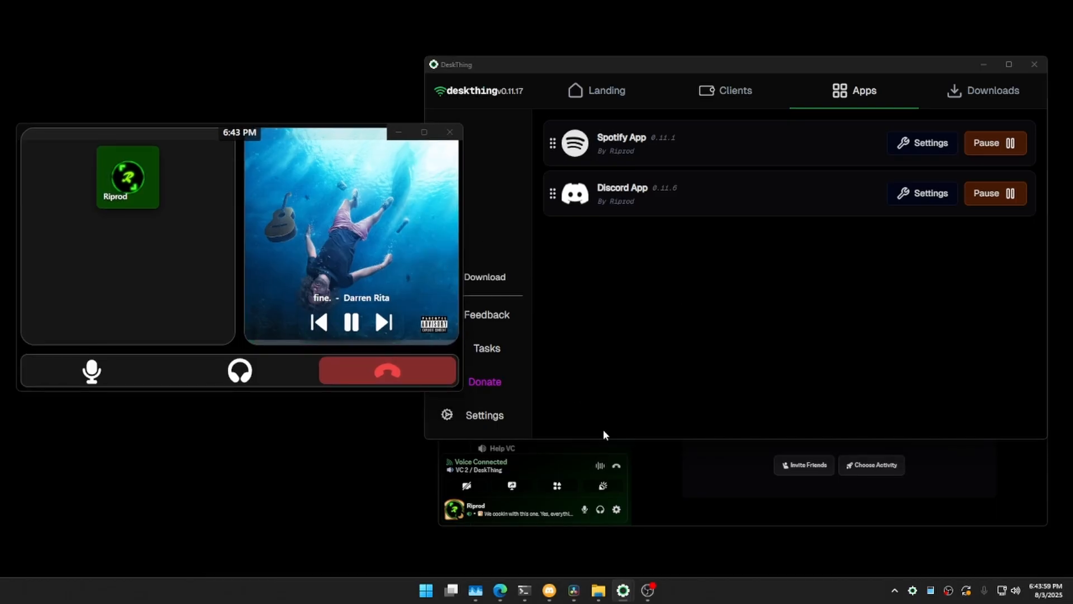
pyautogui.click(239, 371)
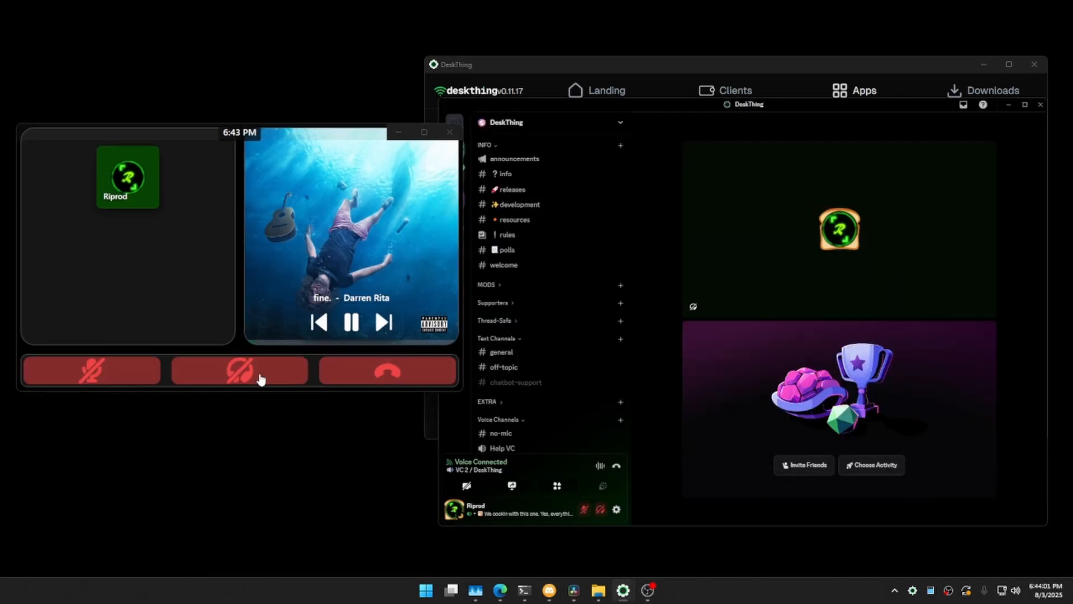
pyautogui.click(240, 370)
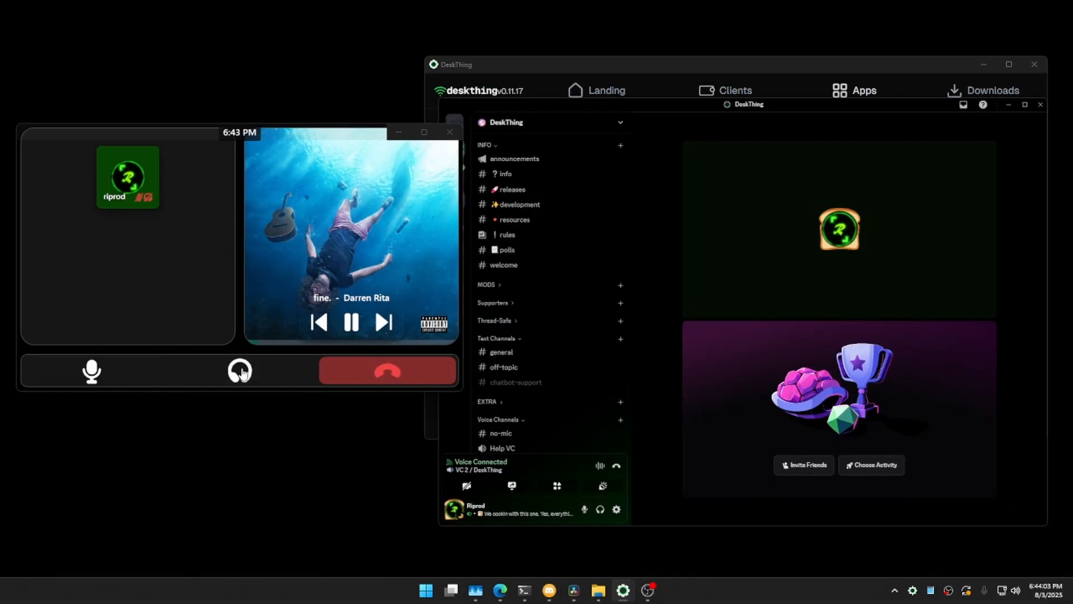
# Step: Toggle mute on and off, then bring up the Discord app's settings
pyautogui.click(91, 370)
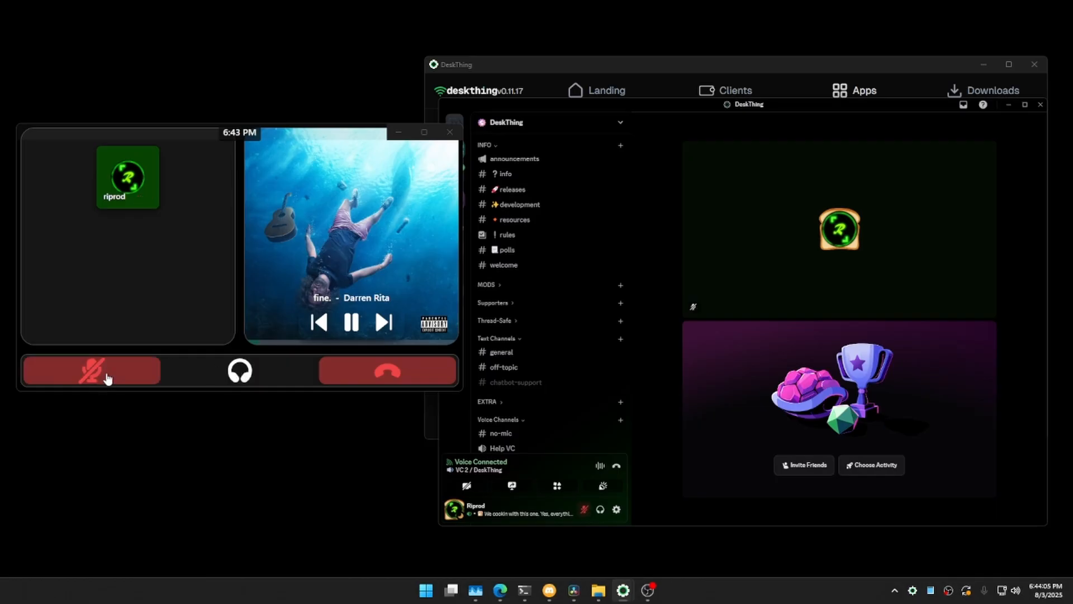
pyautogui.click(92, 370)
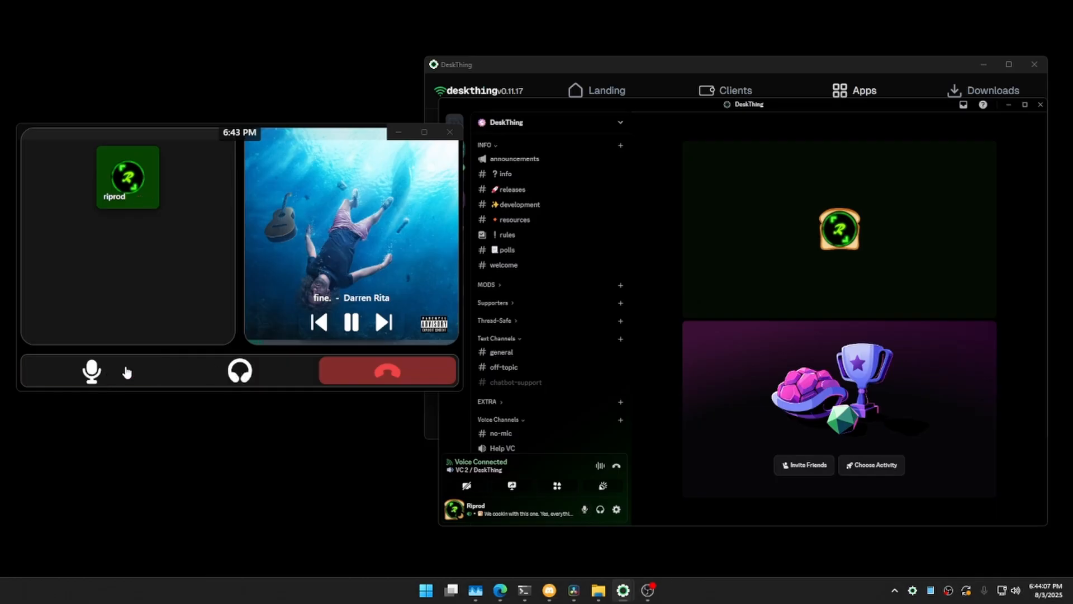
pyautogui.click(865, 90)
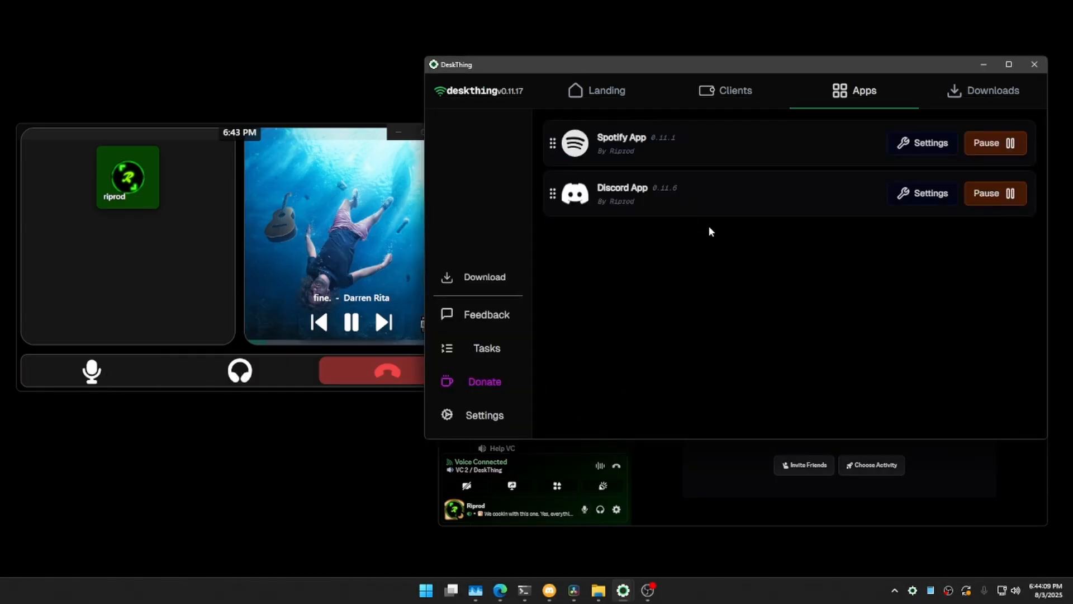
pyautogui.click(931, 192)
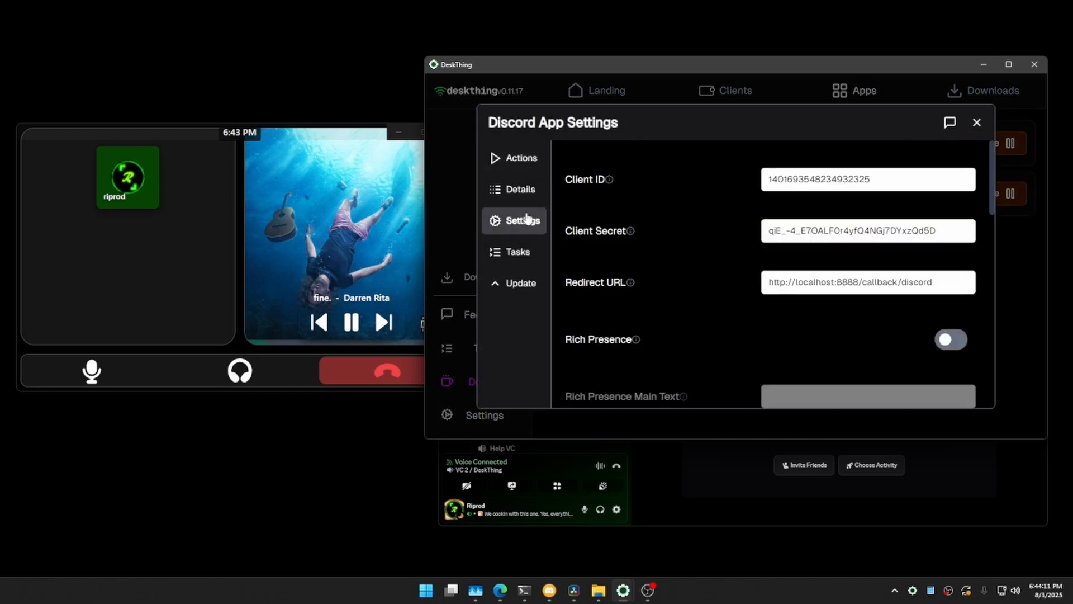
# Step: Scroll to the panel settings and set the Left Panel to Call Status
pyautogui.scroll(-3)
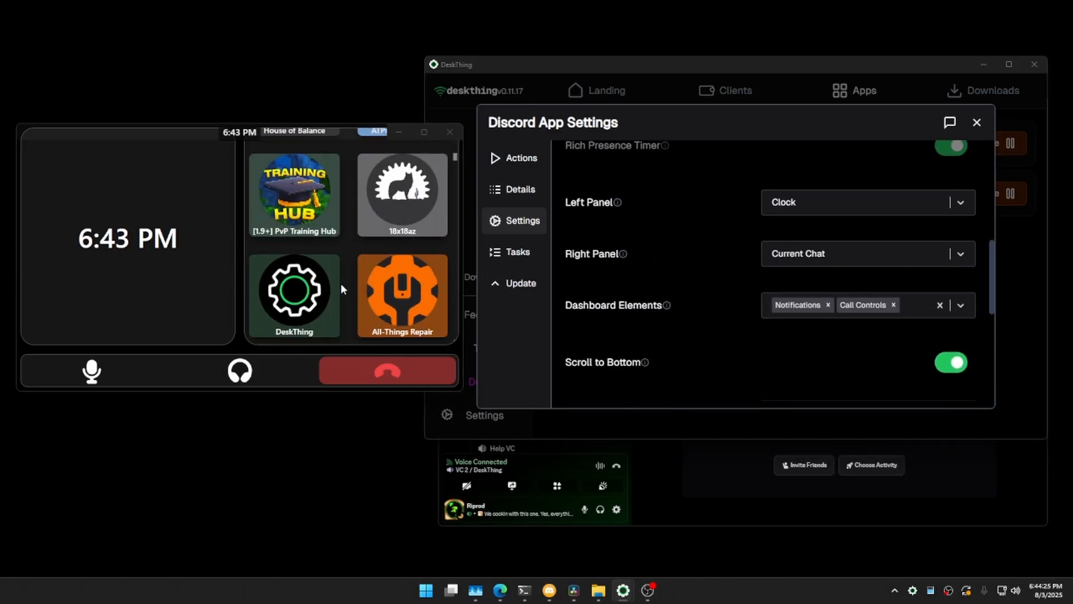
pyautogui.click(293, 295)
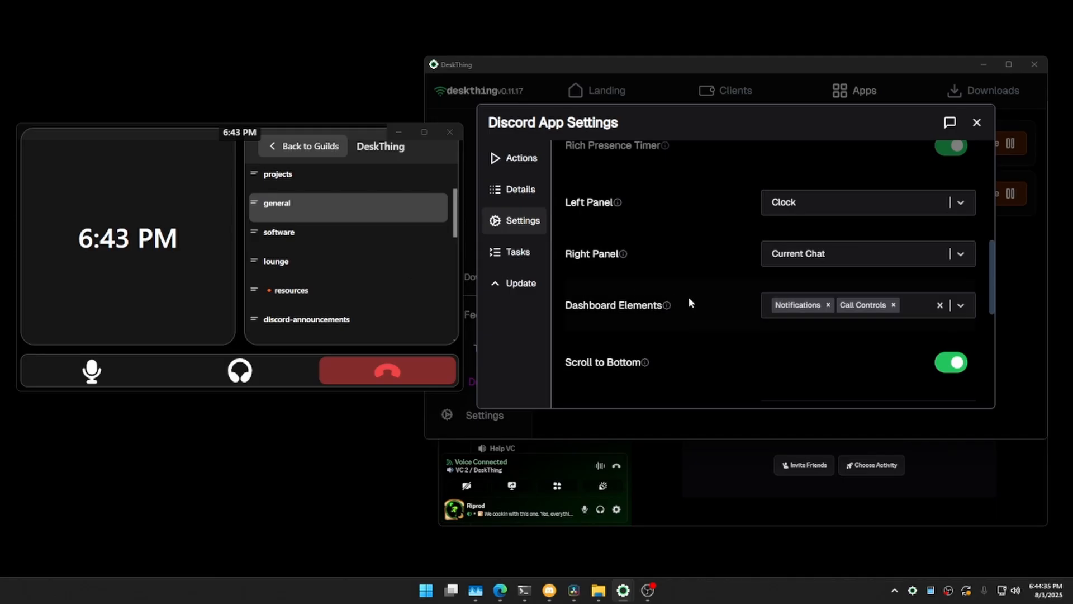
pyautogui.moveTo(765, 272)
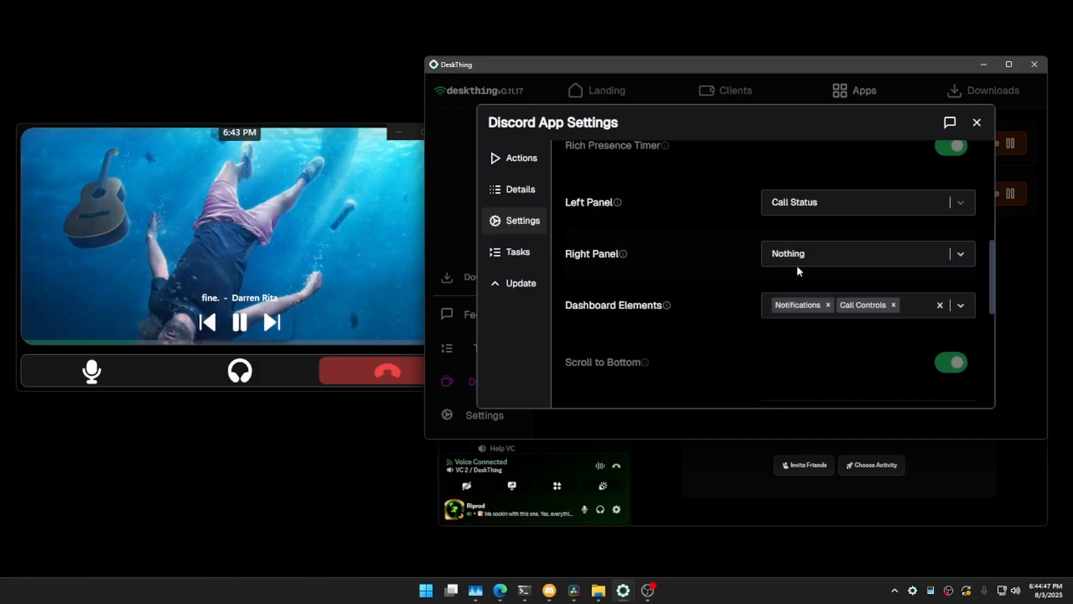
# Step: Set the Right Panel dropdown to Song
pyautogui.scroll(-3)
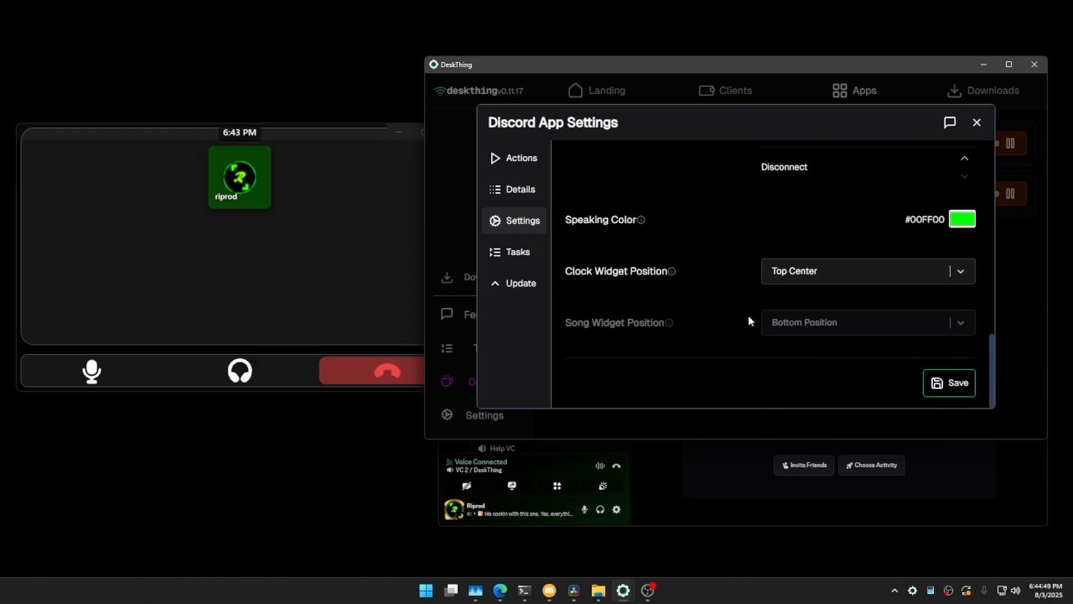
pyautogui.click(866, 202)
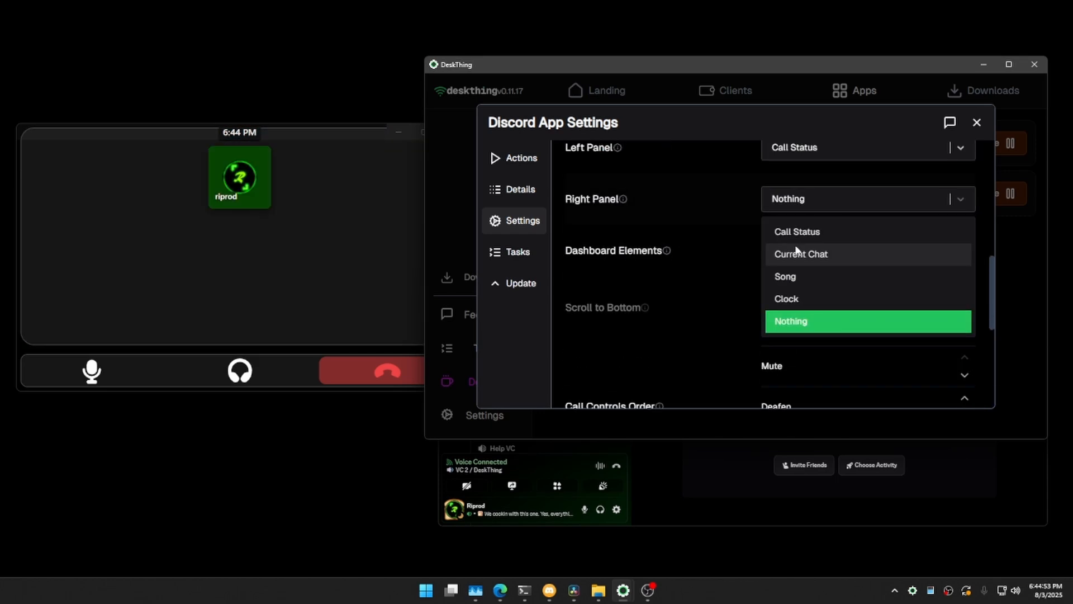
pyautogui.moveTo(799, 277)
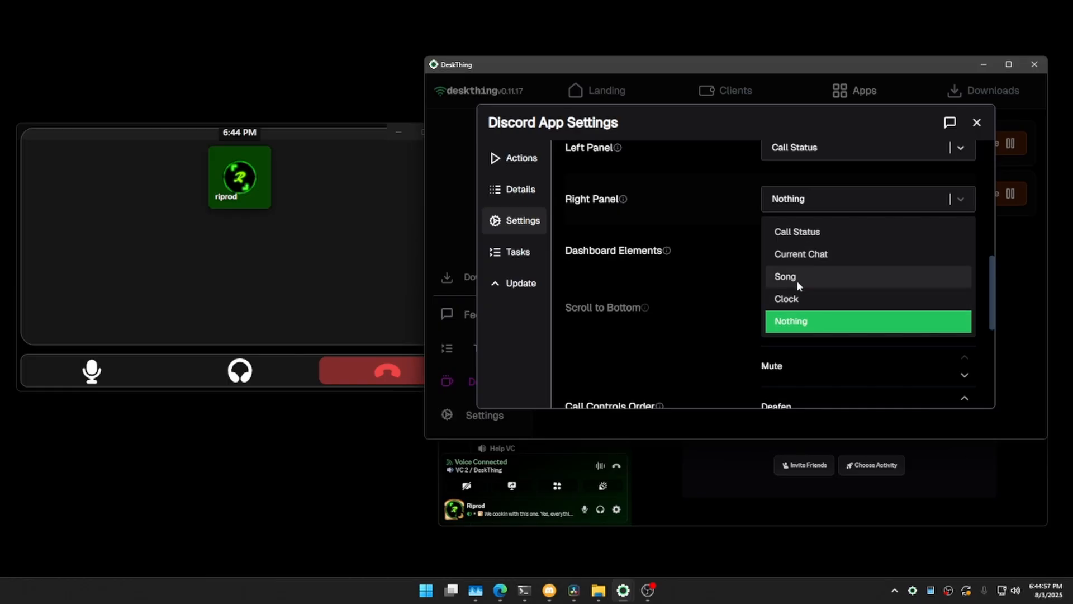
pyautogui.click(785, 276)
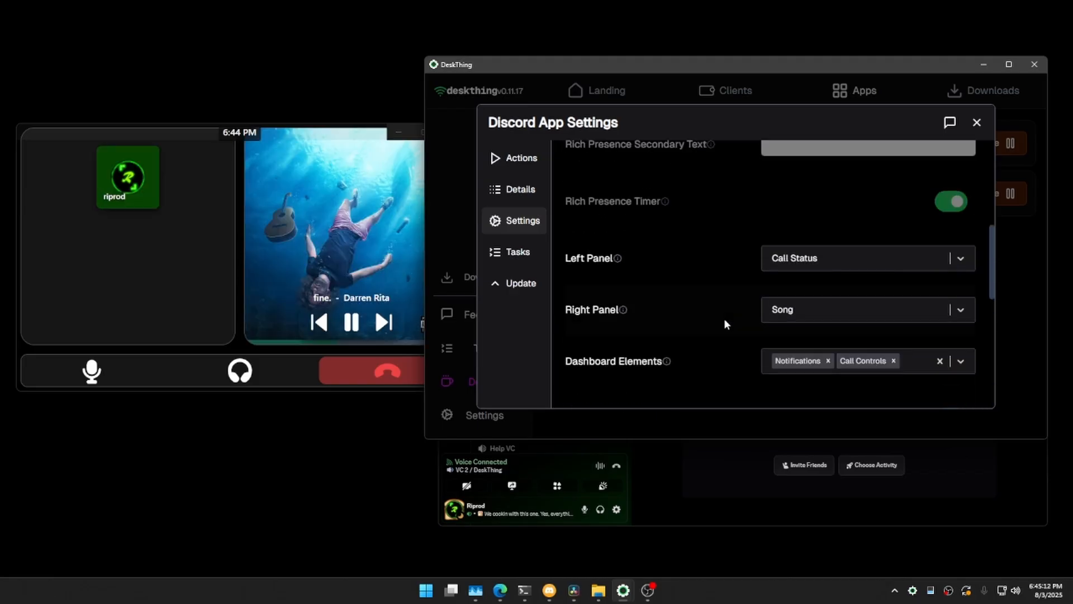
pyautogui.scroll(-3)
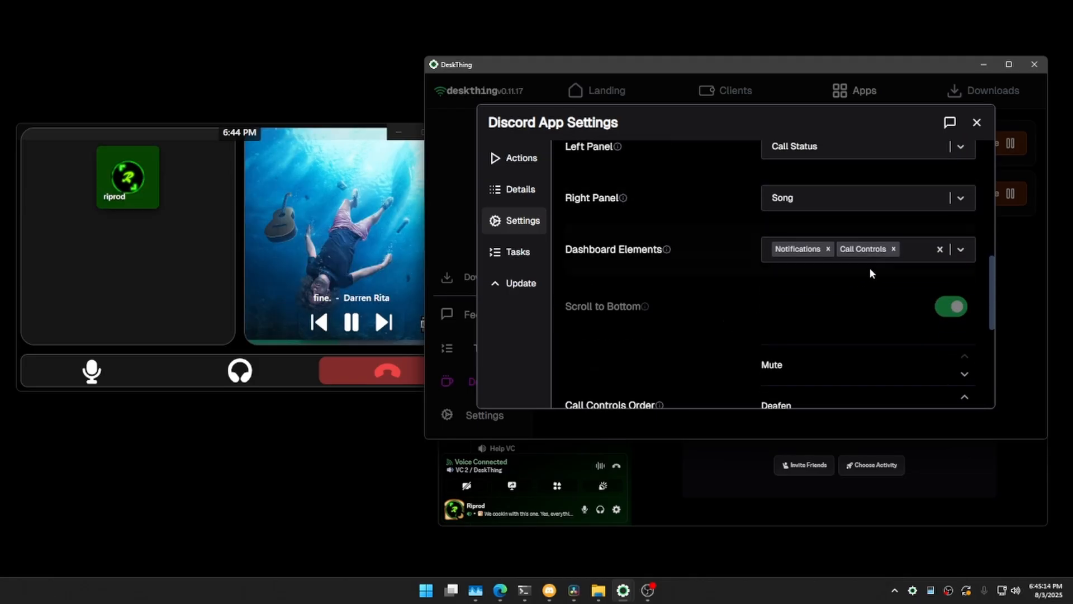
# Step: Add Mini Call and Background Album to the Dashboard Elements list
pyautogui.click(960, 248)
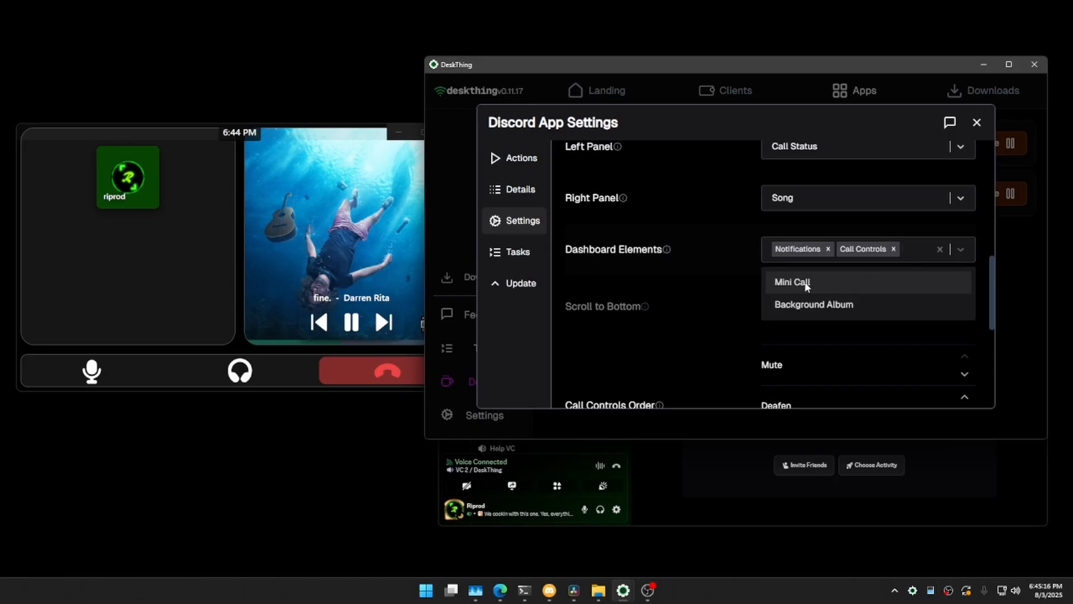
pyautogui.click(792, 282)
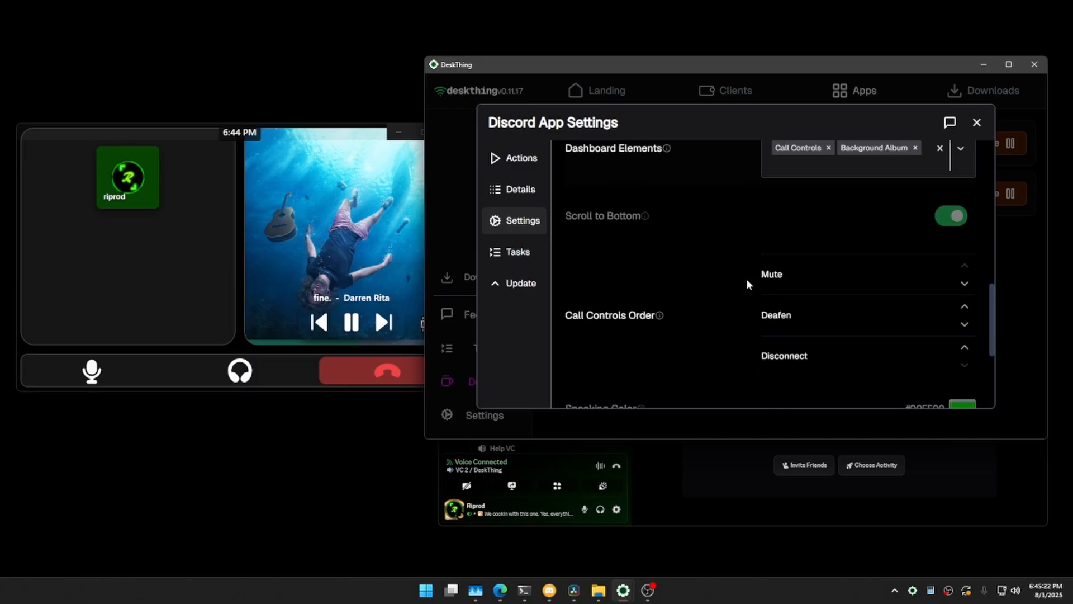
pyautogui.scroll(-3)
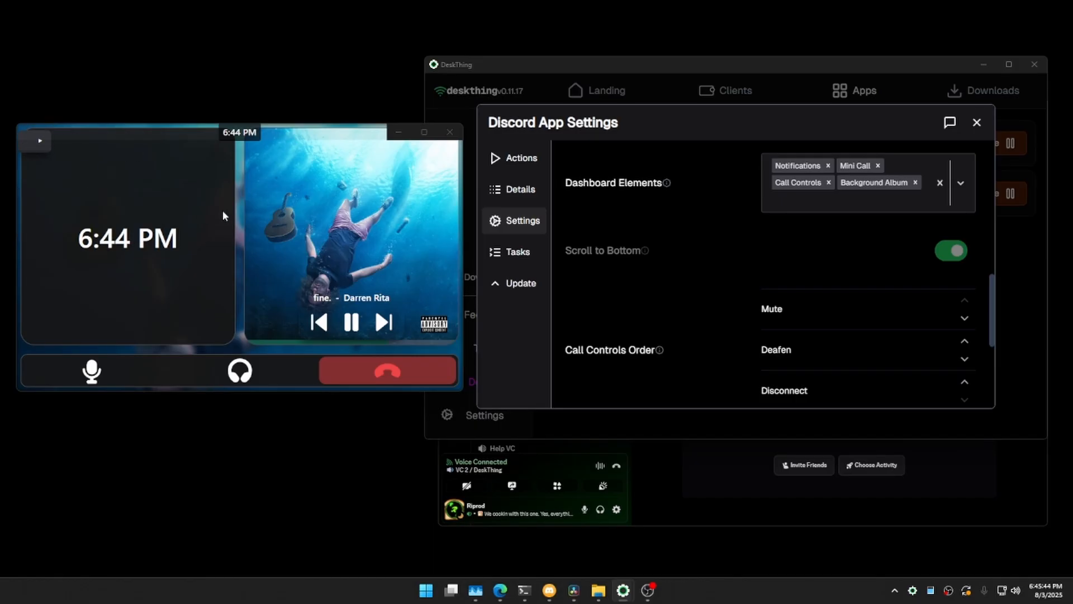
pyautogui.moveTo(719, 272)
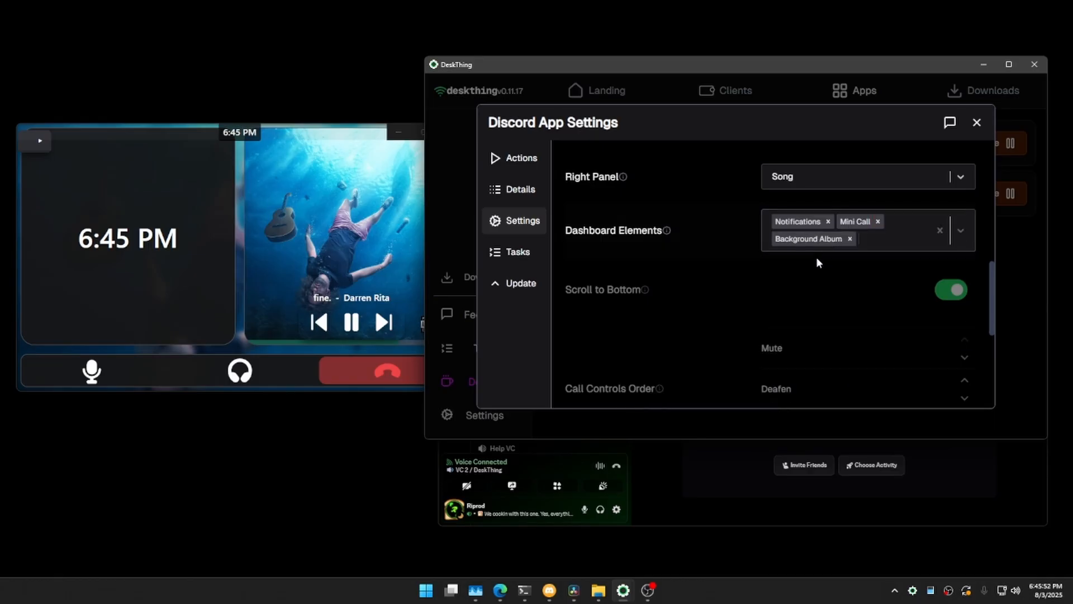
pyautogui.scroll(-3)
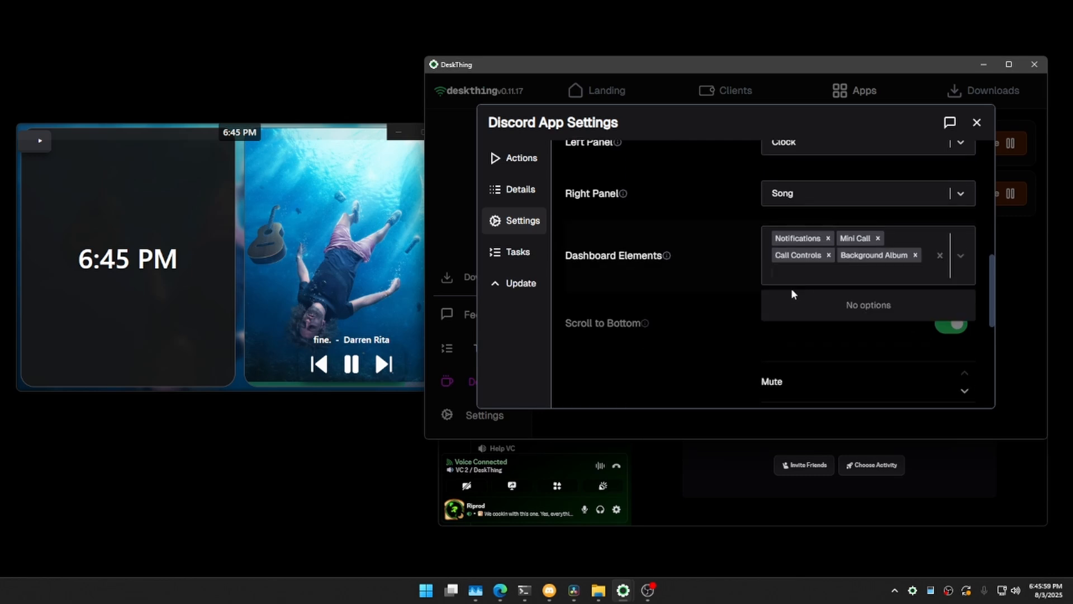
# Step: Scroll to Call Controls Order, arranged as Disconnect, Deafen, Mute
pyautogui.scroll(-3)
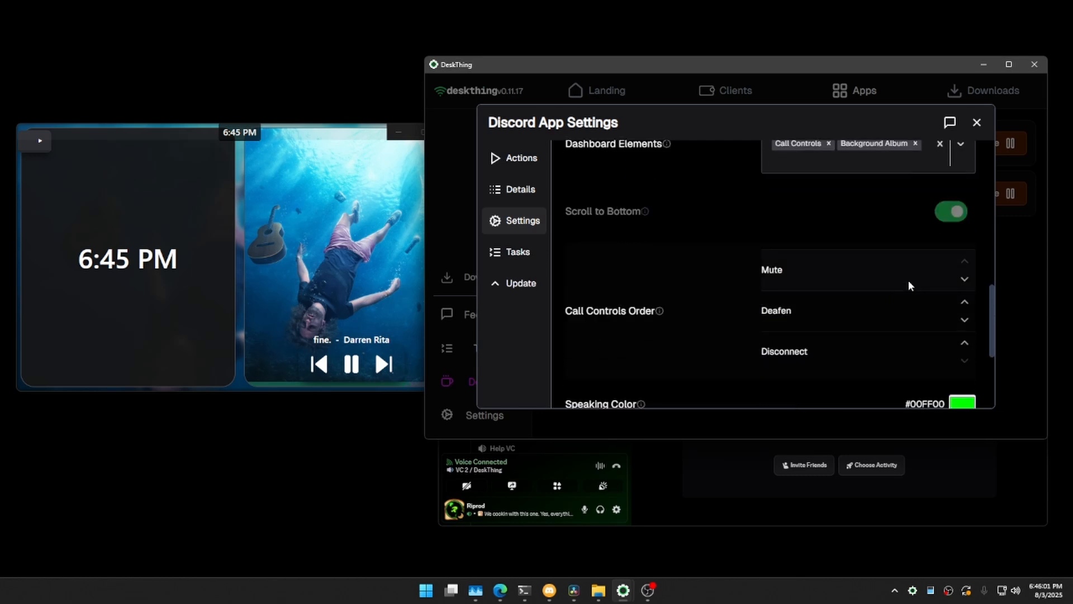
pyautogui.scroll(-3)
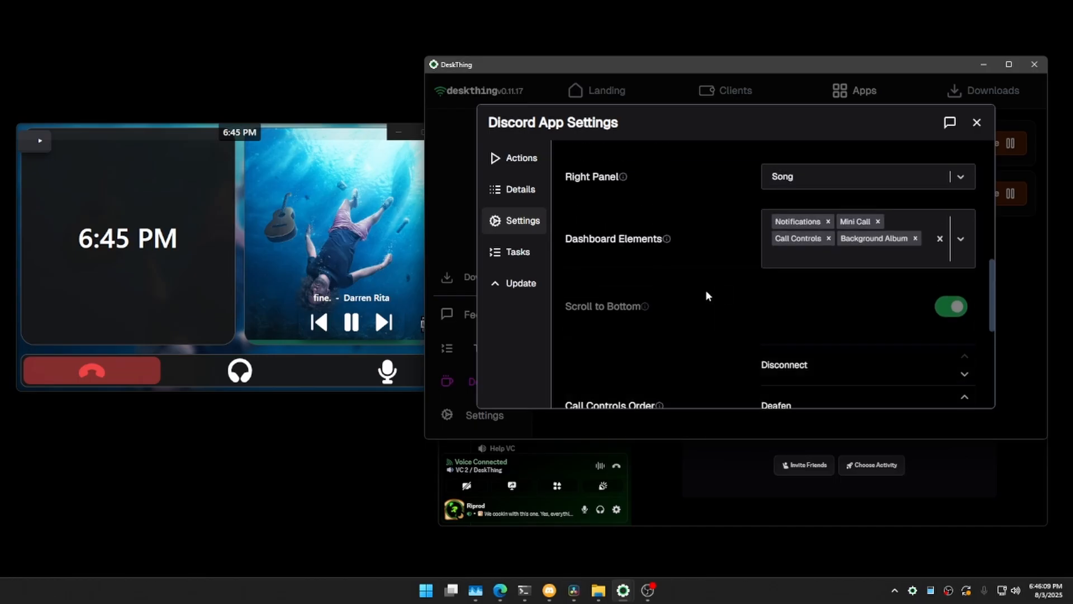
pyautogui.scroll(-3)
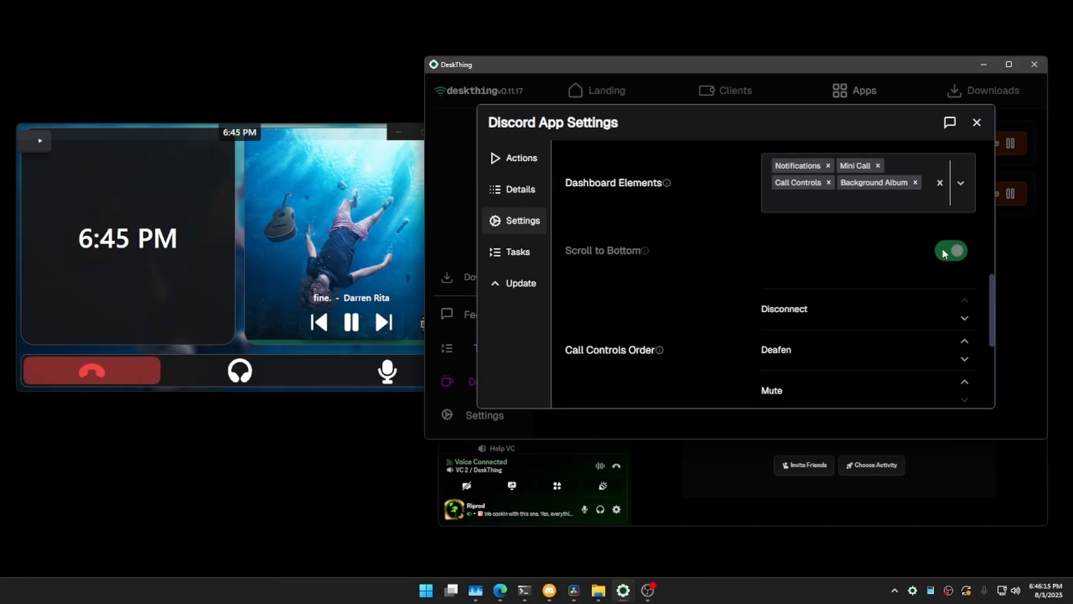
pyautogui.scroll(-3)
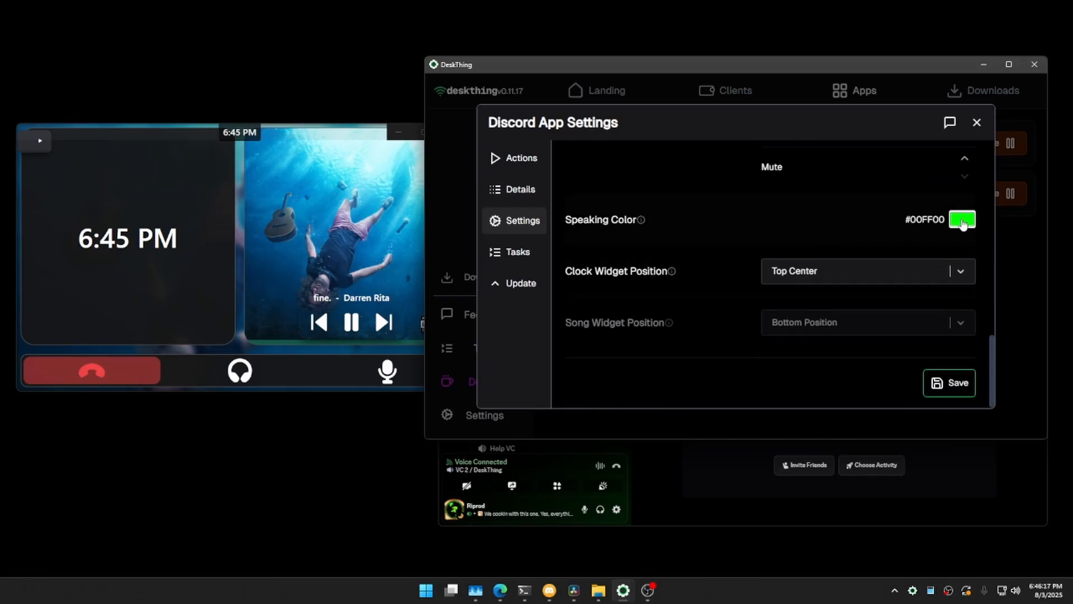
# Step: Set the Speaking Color to blue #0011ff and open the Clock Widget Position choices
pyautogui.click(961, 220)
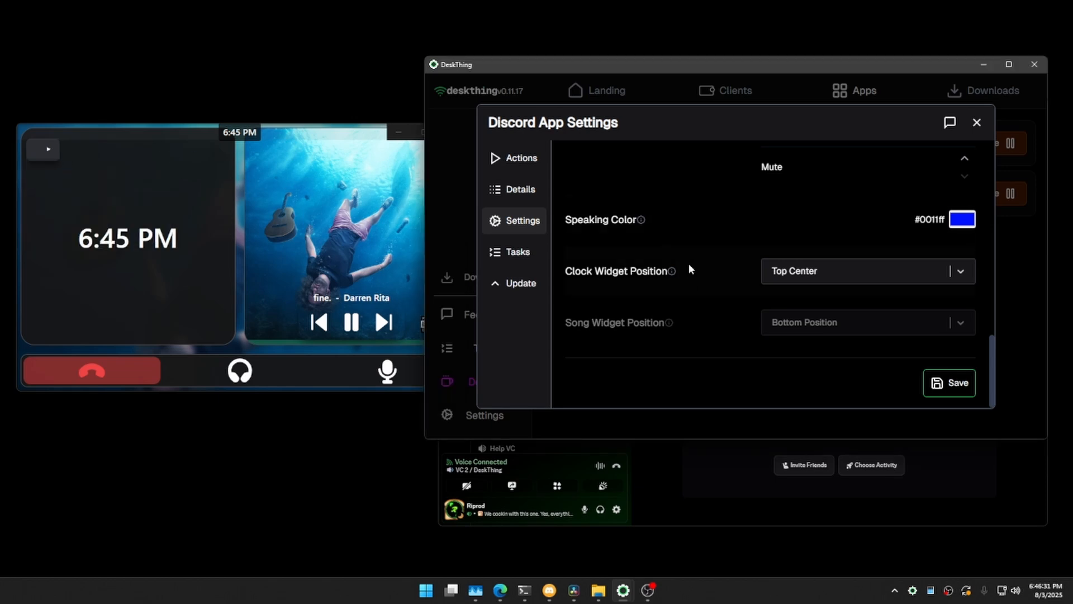
pyautogui.click(866, 271)
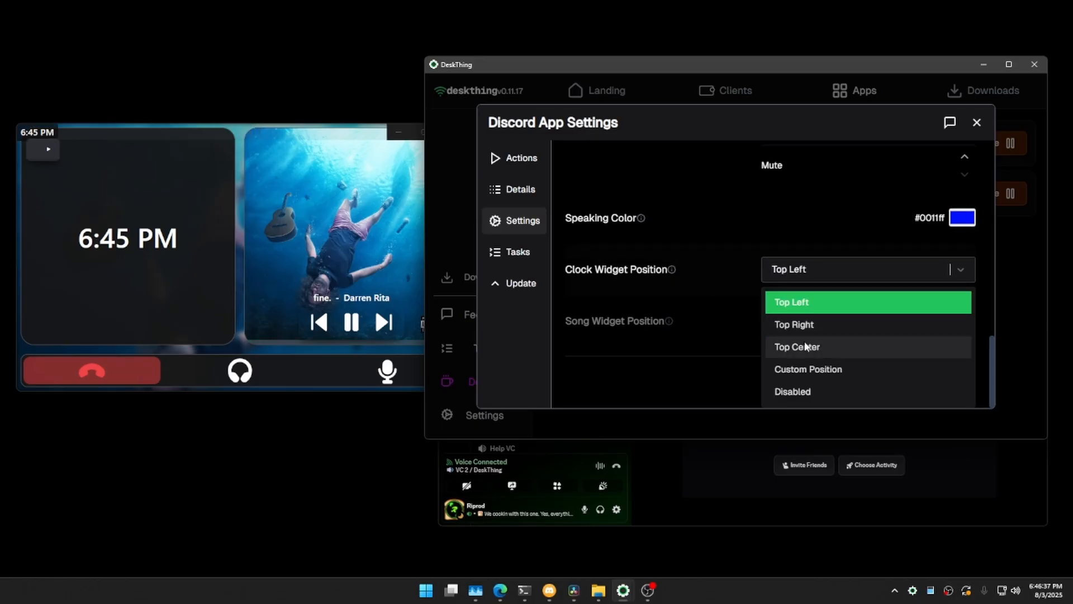
# Step: Set the Clock Widget Position to Top Right and save the Discord app settings
pyautogui.click(796, 347)
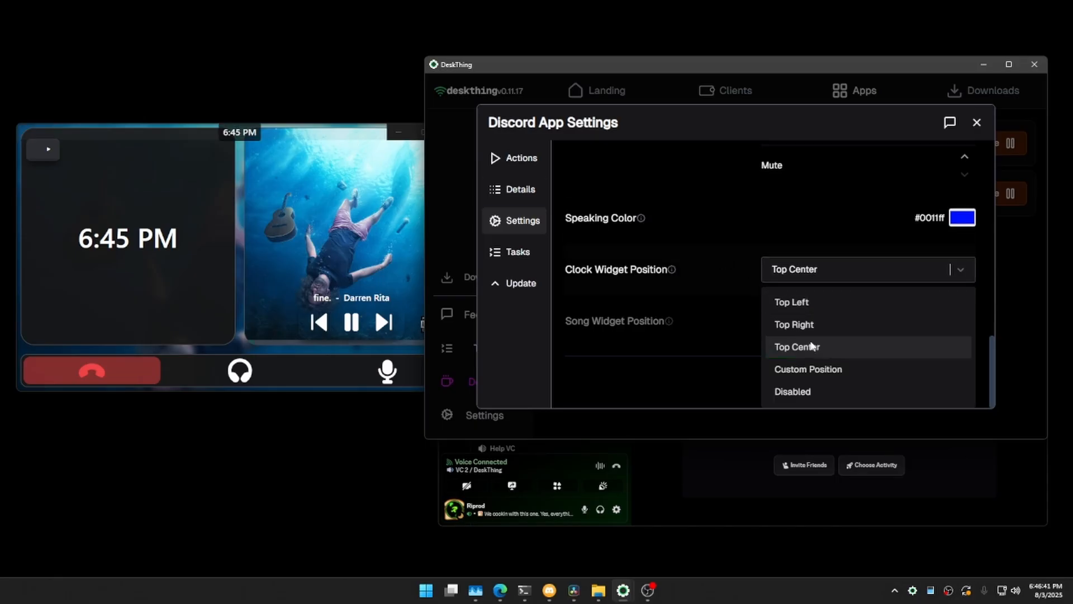
pyautogui.click(794, 323)
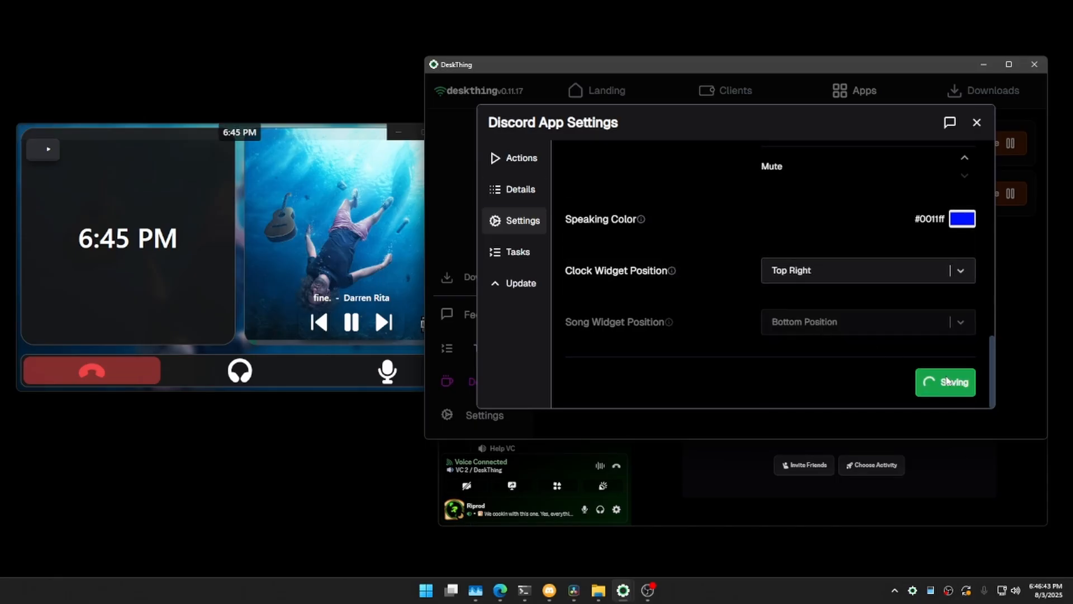
pyautogui.click(867, 270)
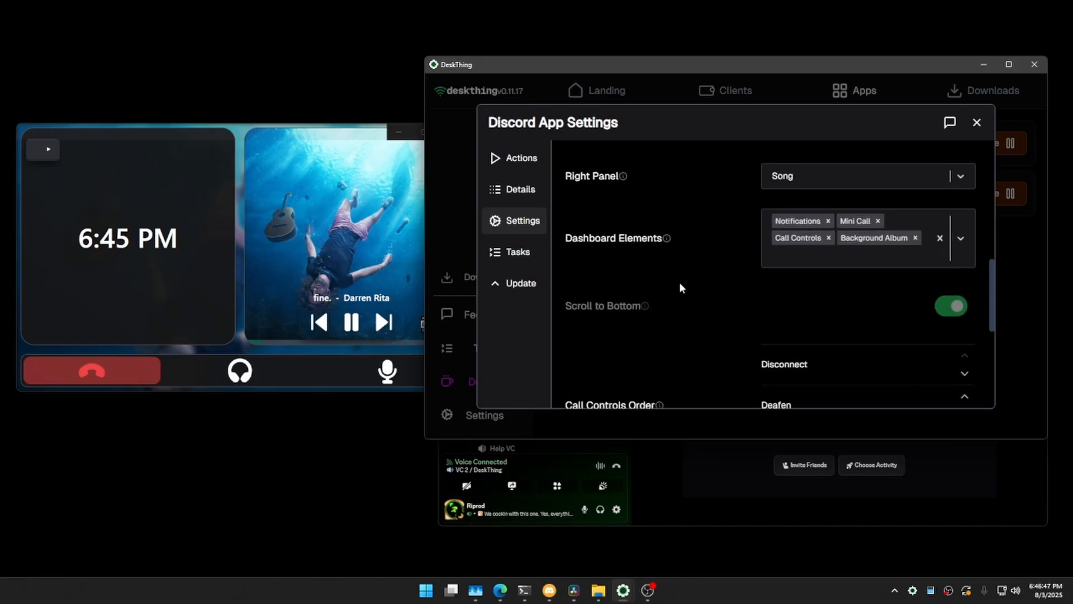
pyautogui.scroll(-3)
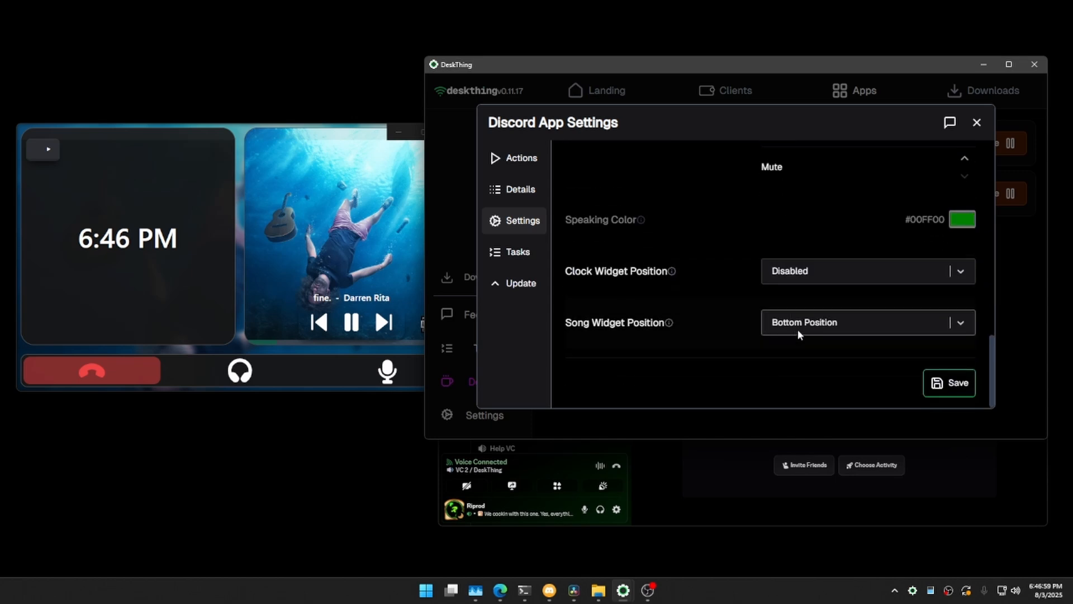
# Step: Open the Right Panel dropdown to review its options
pyautogui.click(868, 323)
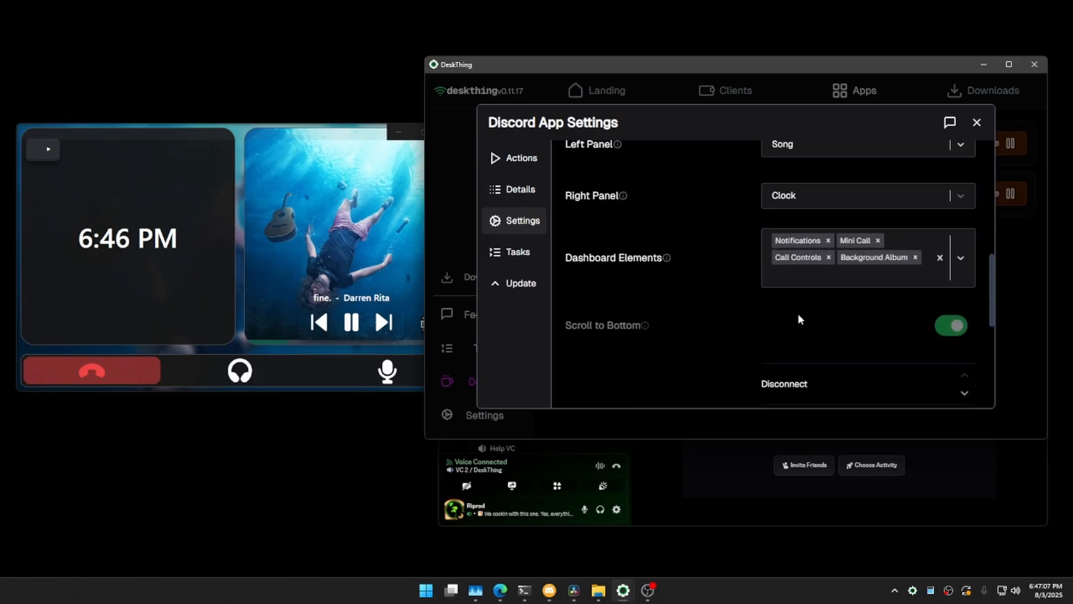
pyautogui.click(867, 147)
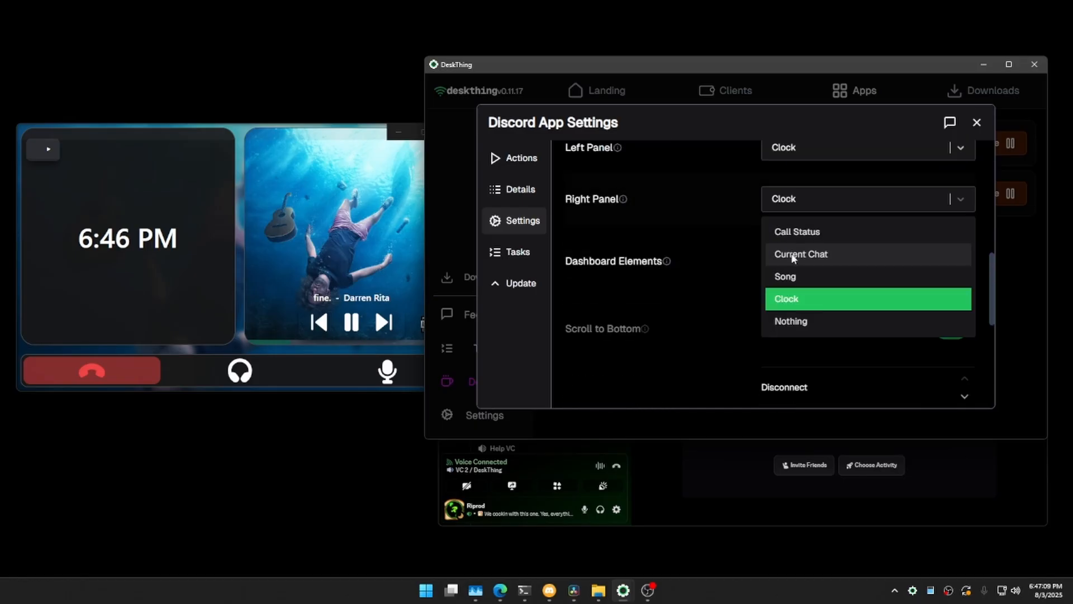